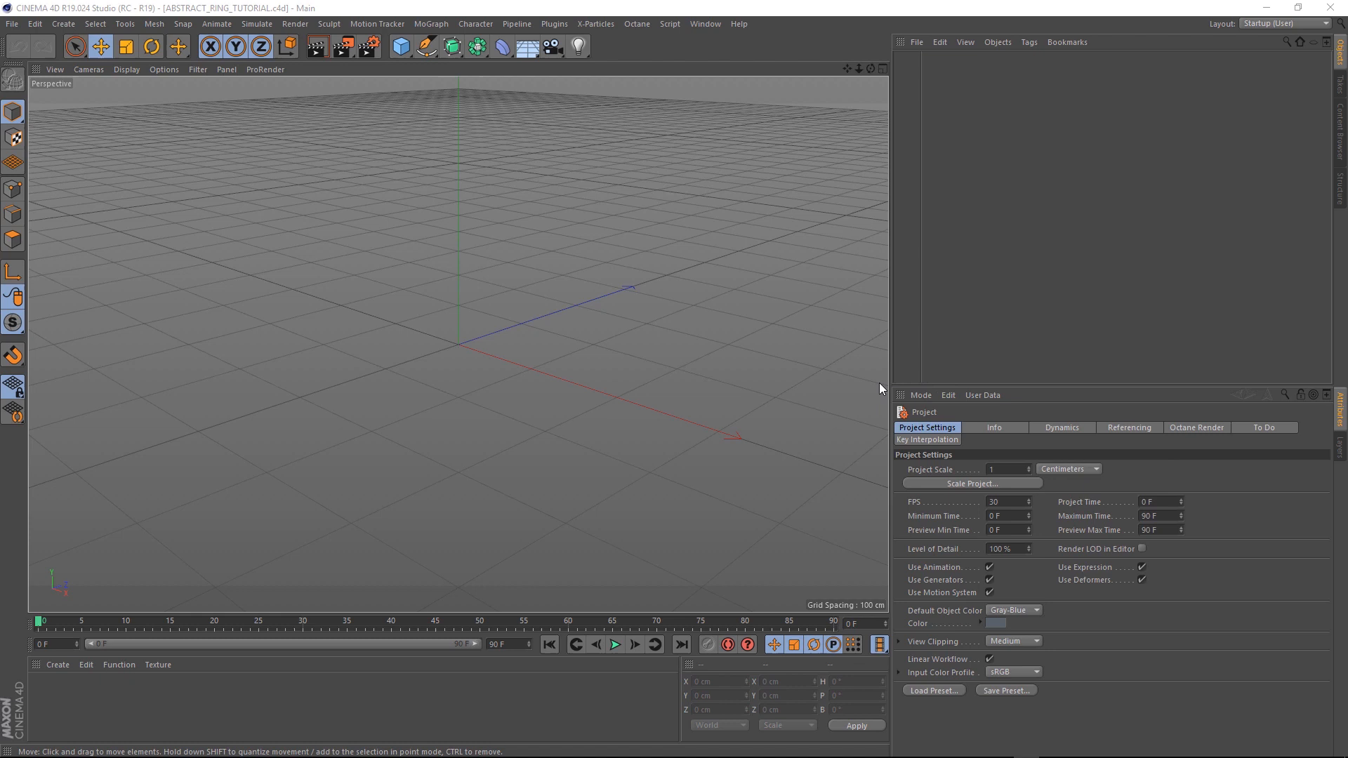
{"action": "mouse_move", "coordinate": [368, 46]}
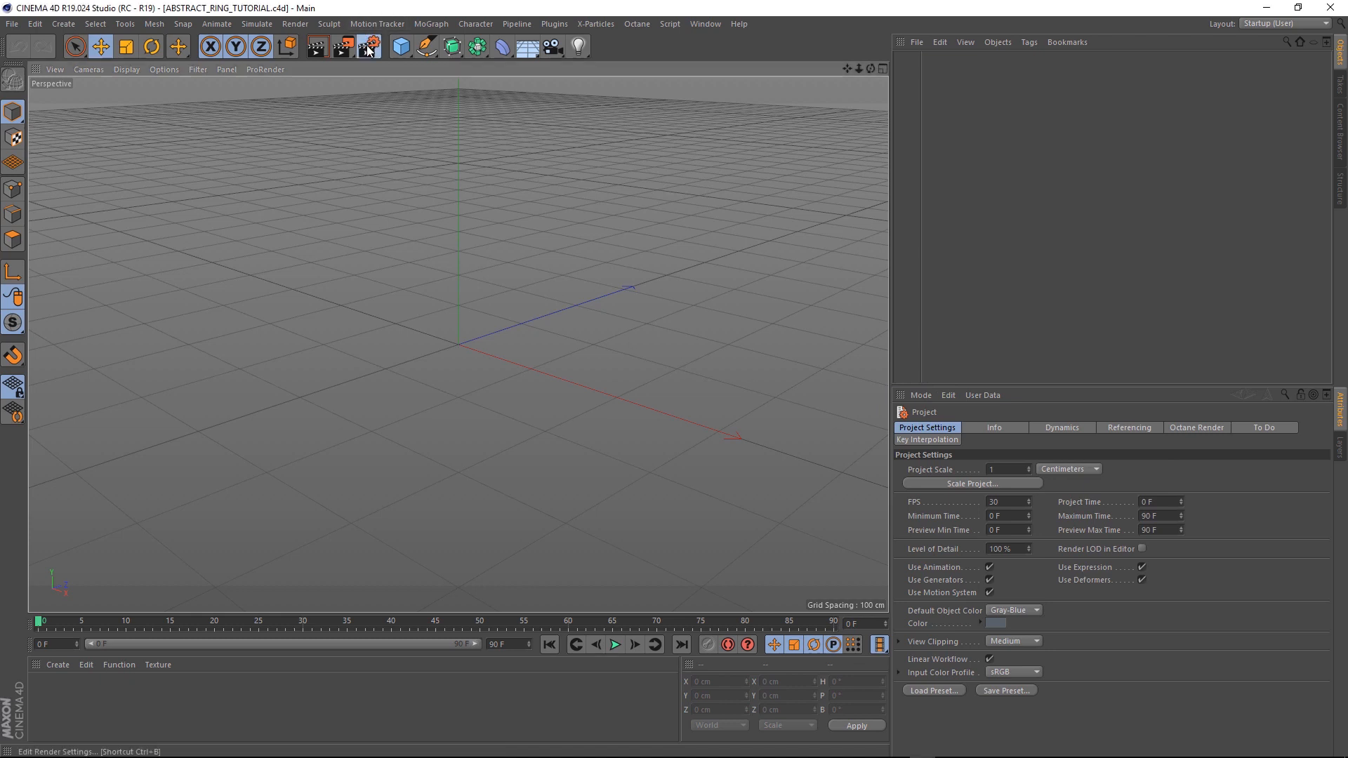
Confirm 25 fps in Render Settings, then set Project Settings to 25 fps with a 100-frame maximum time
{"action": "left_click", "coordinate": [368, 46]}
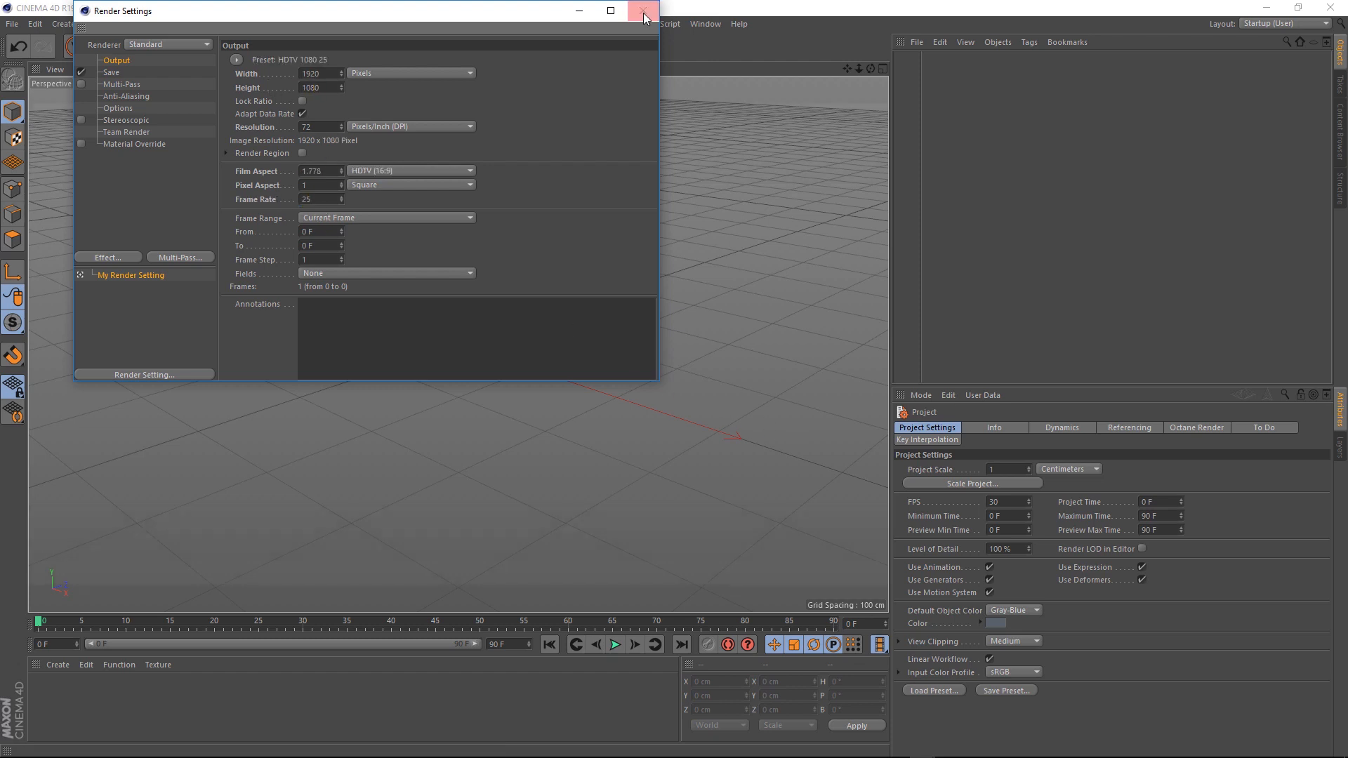
{"action": "left_click", "coordinate": [644, 10]}
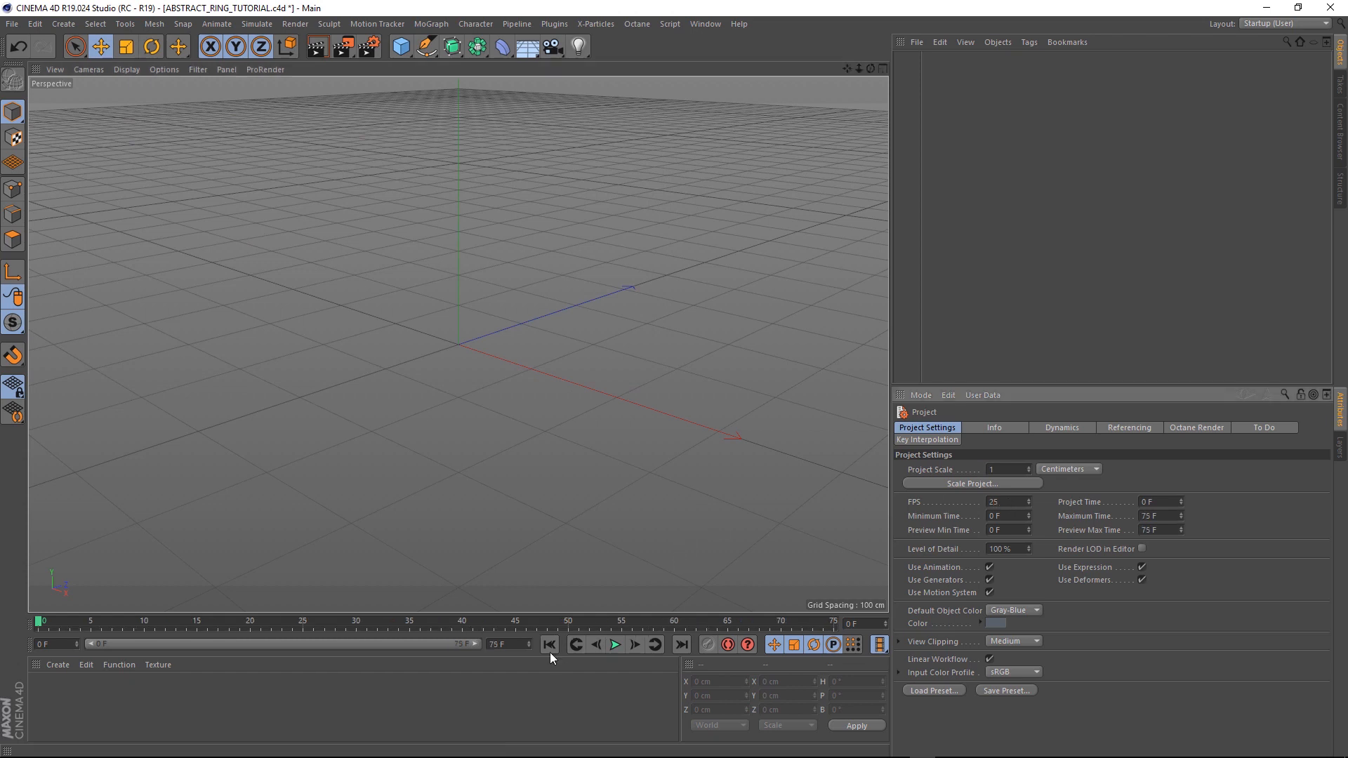
{"action": "key", "text": "ctrl+d"}
{"action": "type", "text": "100"}
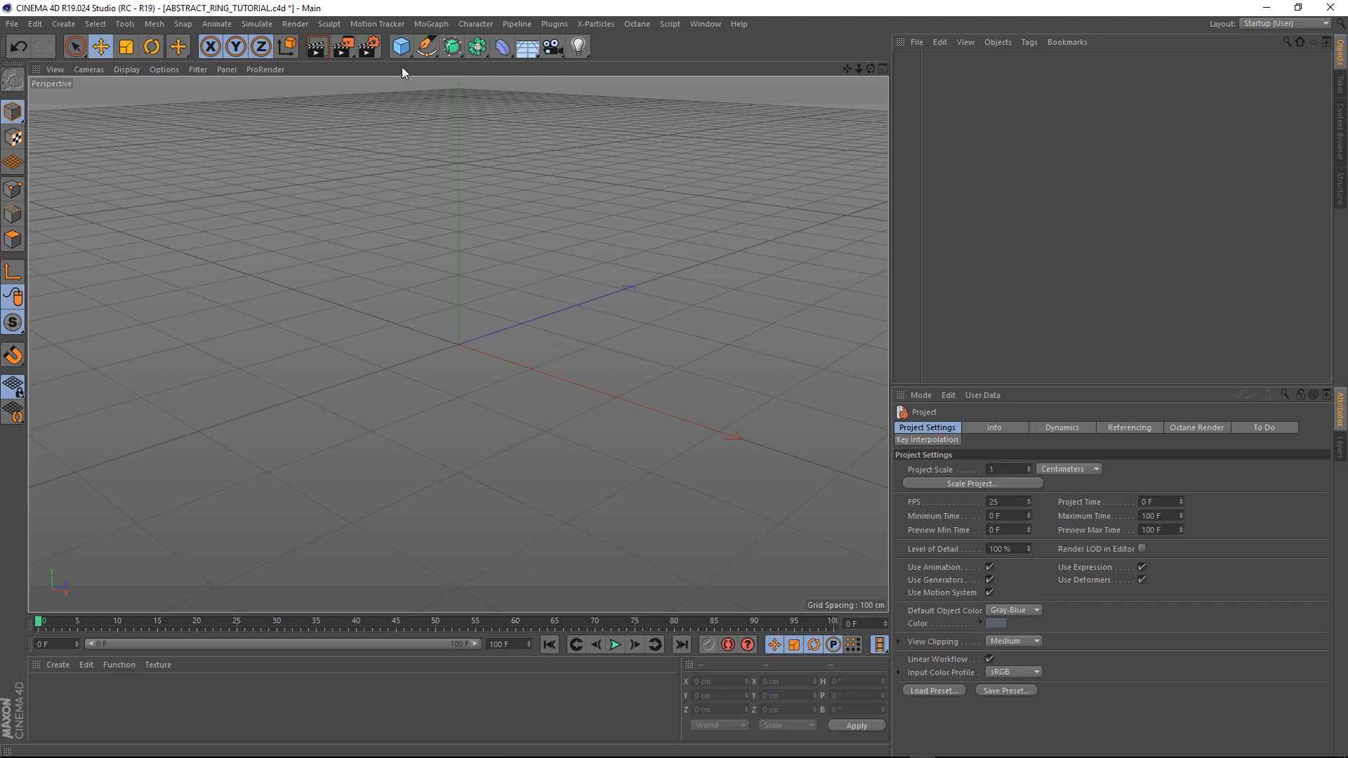
Add a Null and a Cylinder: radius 100 cm, height 1100 cm, 20 height segments, 3 rotation segments
{"action": "left_click", "coordinate": [401, 47]}
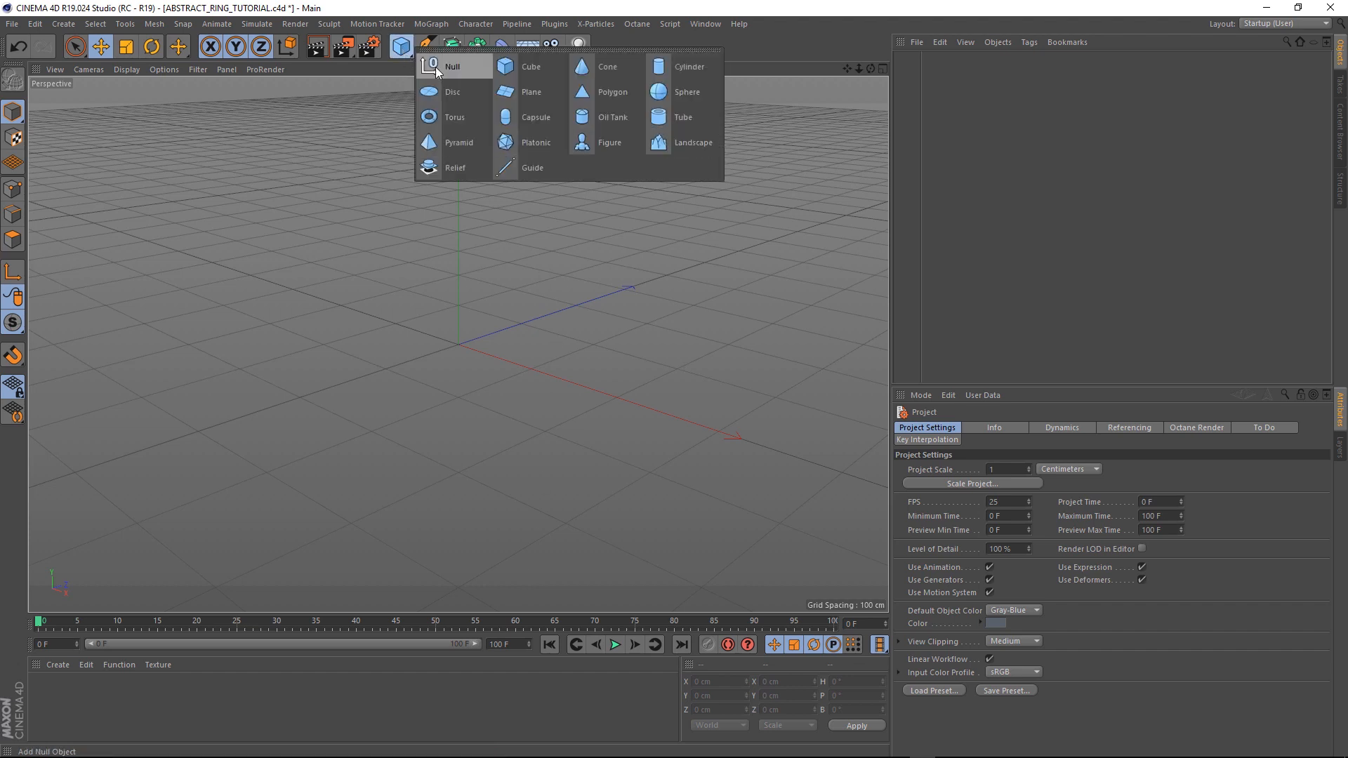
{"action": "left_click", "coordinate": [688, 66]}
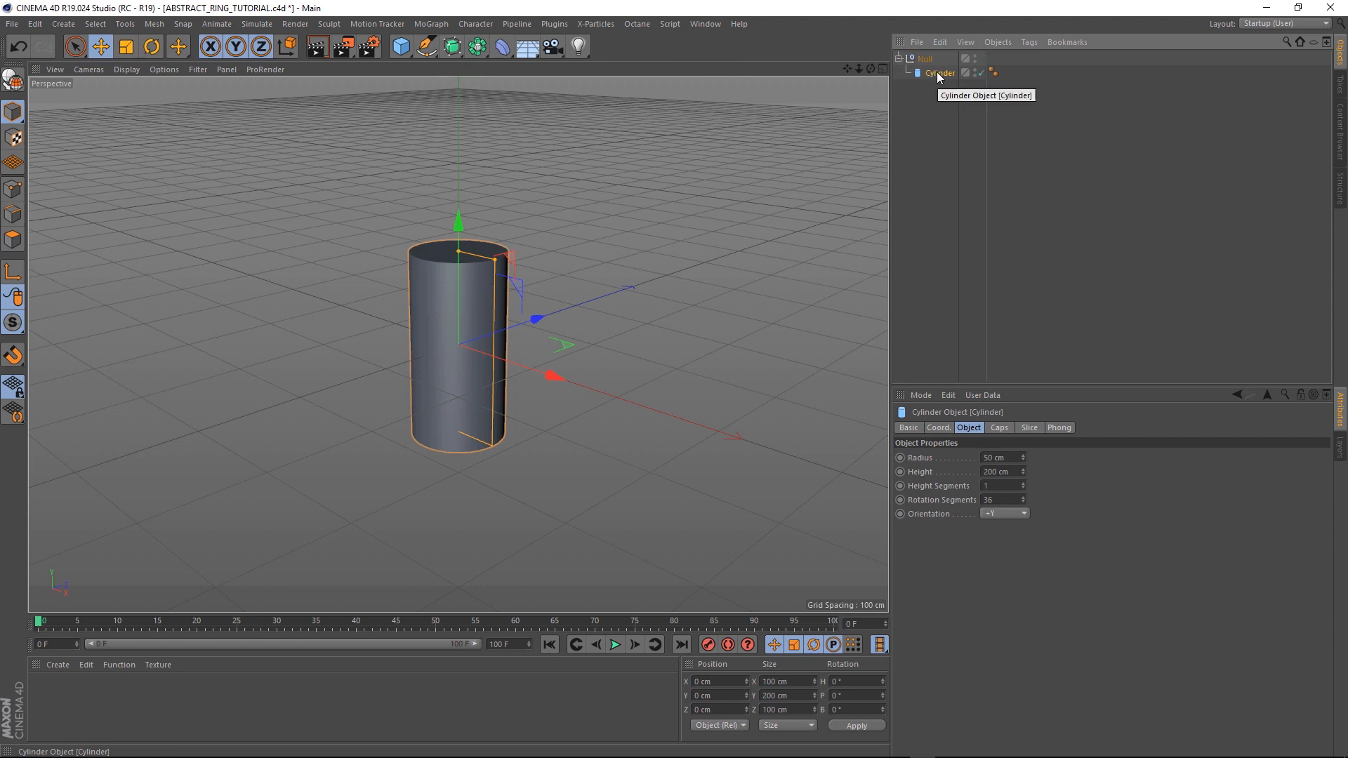
{"action": "mouse_move", "coordinate": [128, 76]}
{"action": "type", "text": "1100"}
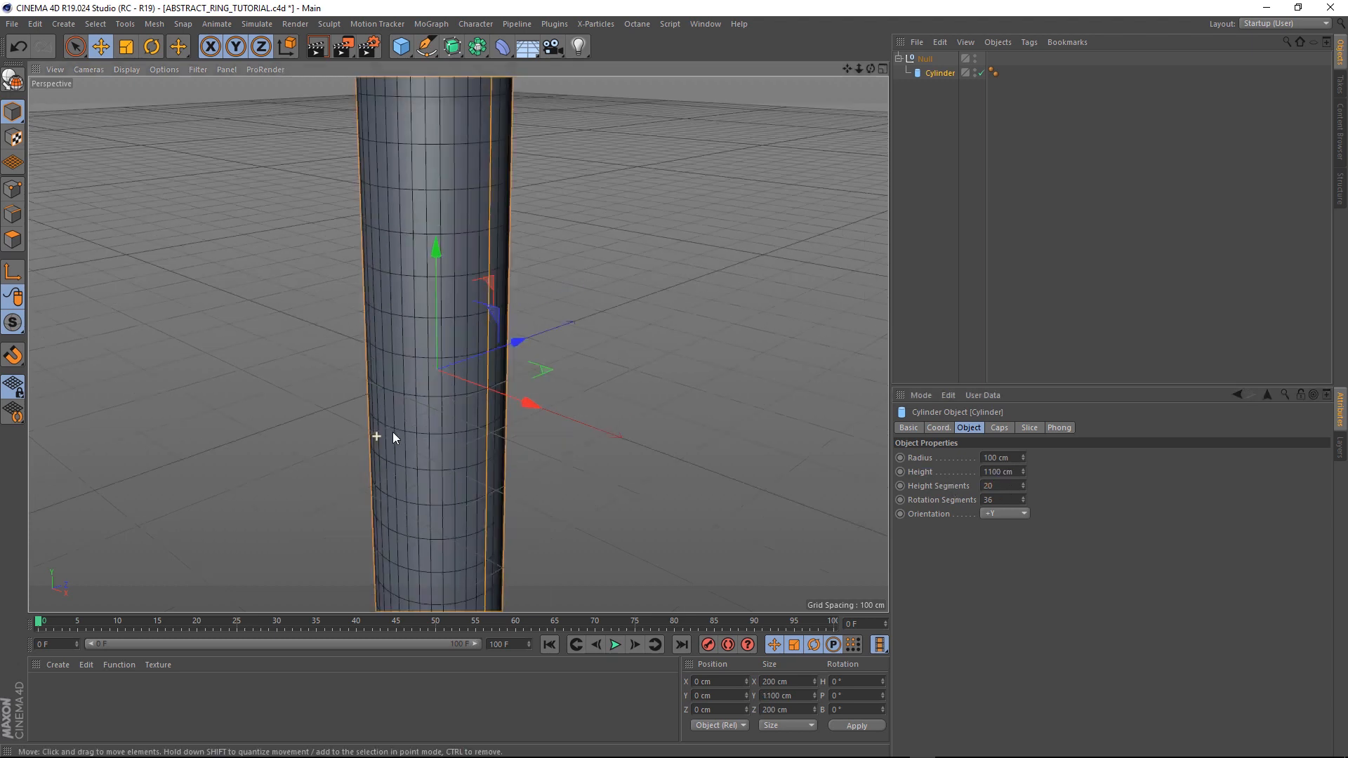
{"action": "scroll", "scroll_direction": "down", "scroll_amount": 3}
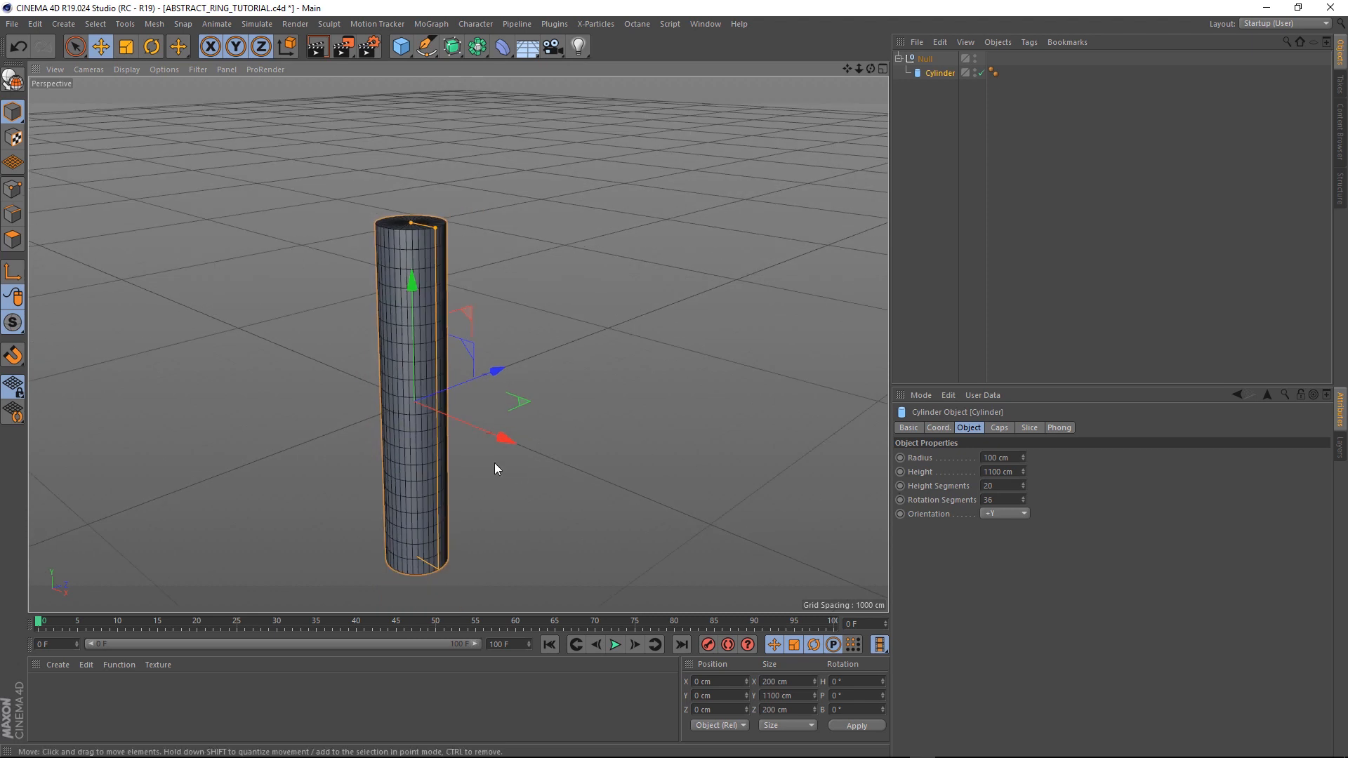
{"action": "triple_click", "coordinate": [997, 500]}
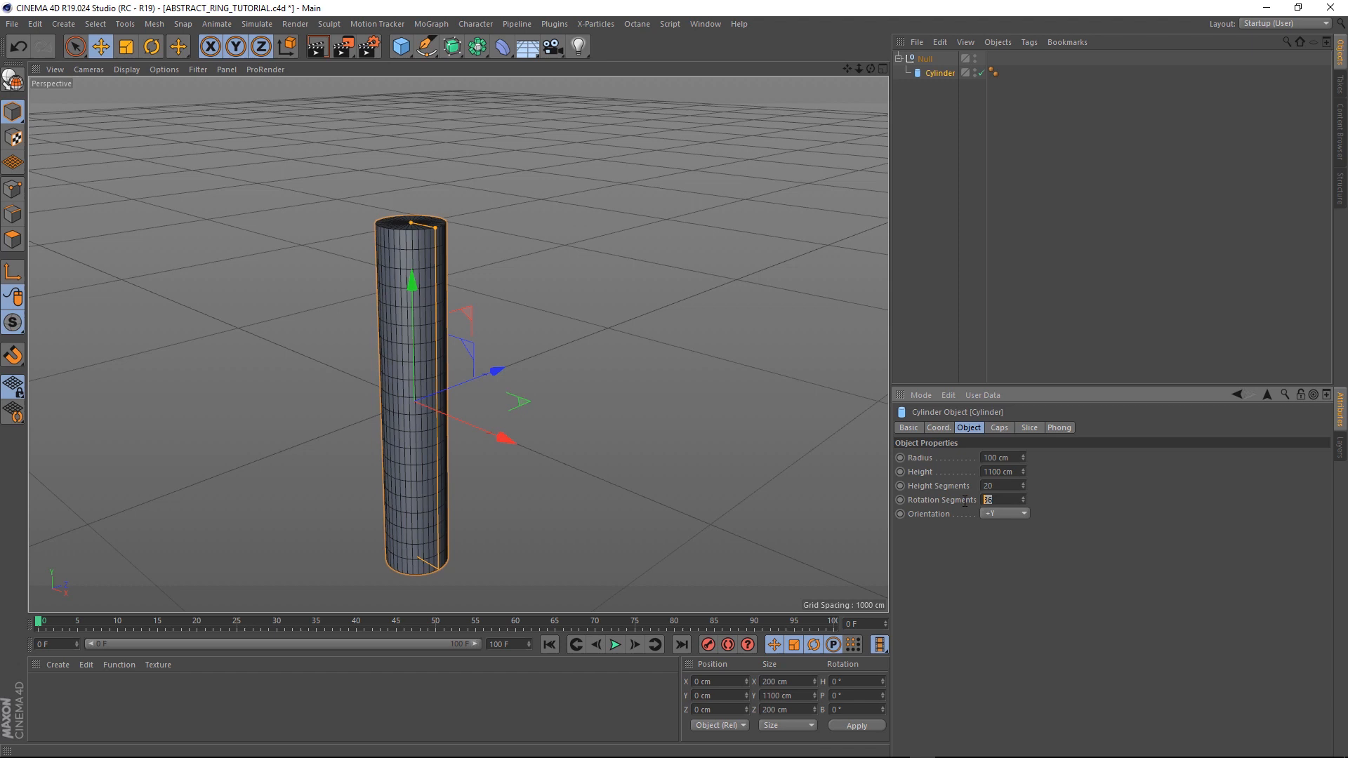
{"action": "type", "text": "3"}
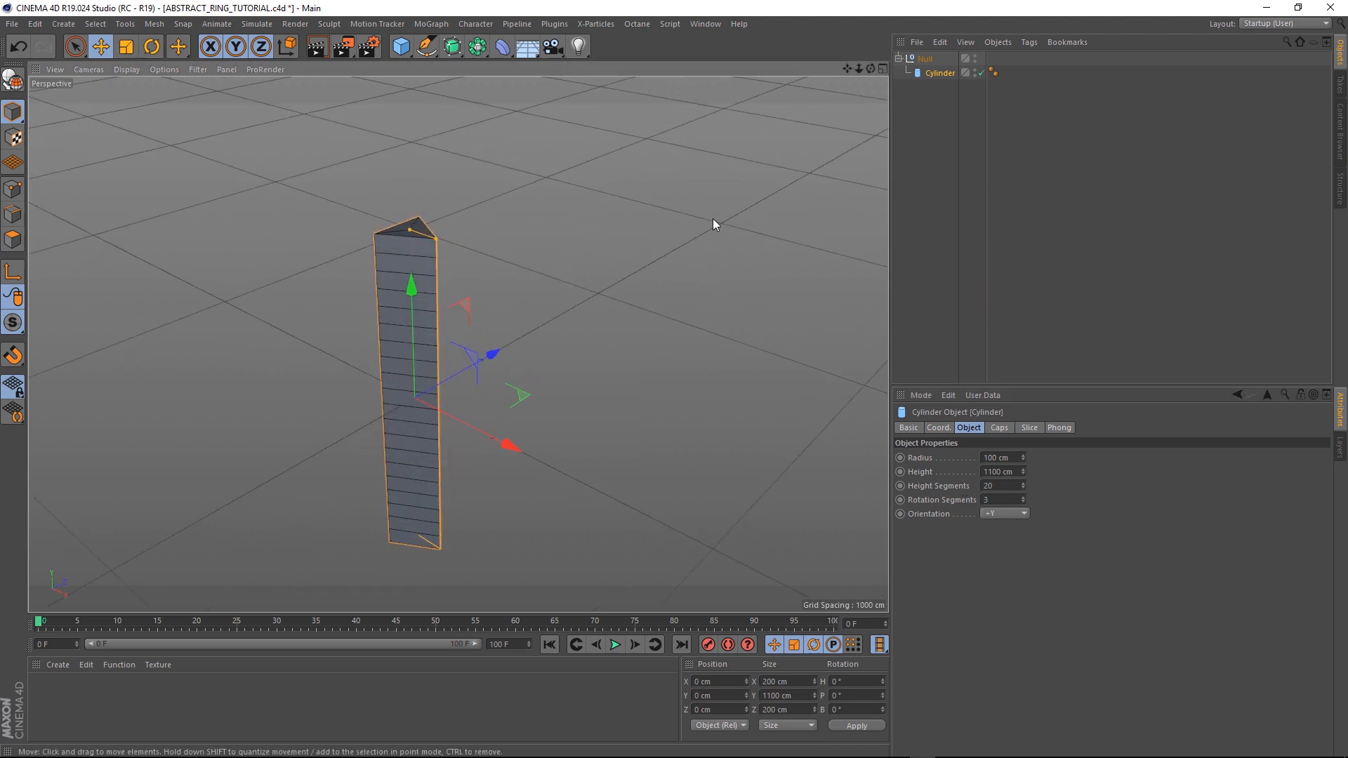
{"action": "mouse_move", "coordinate": [577, 140]}
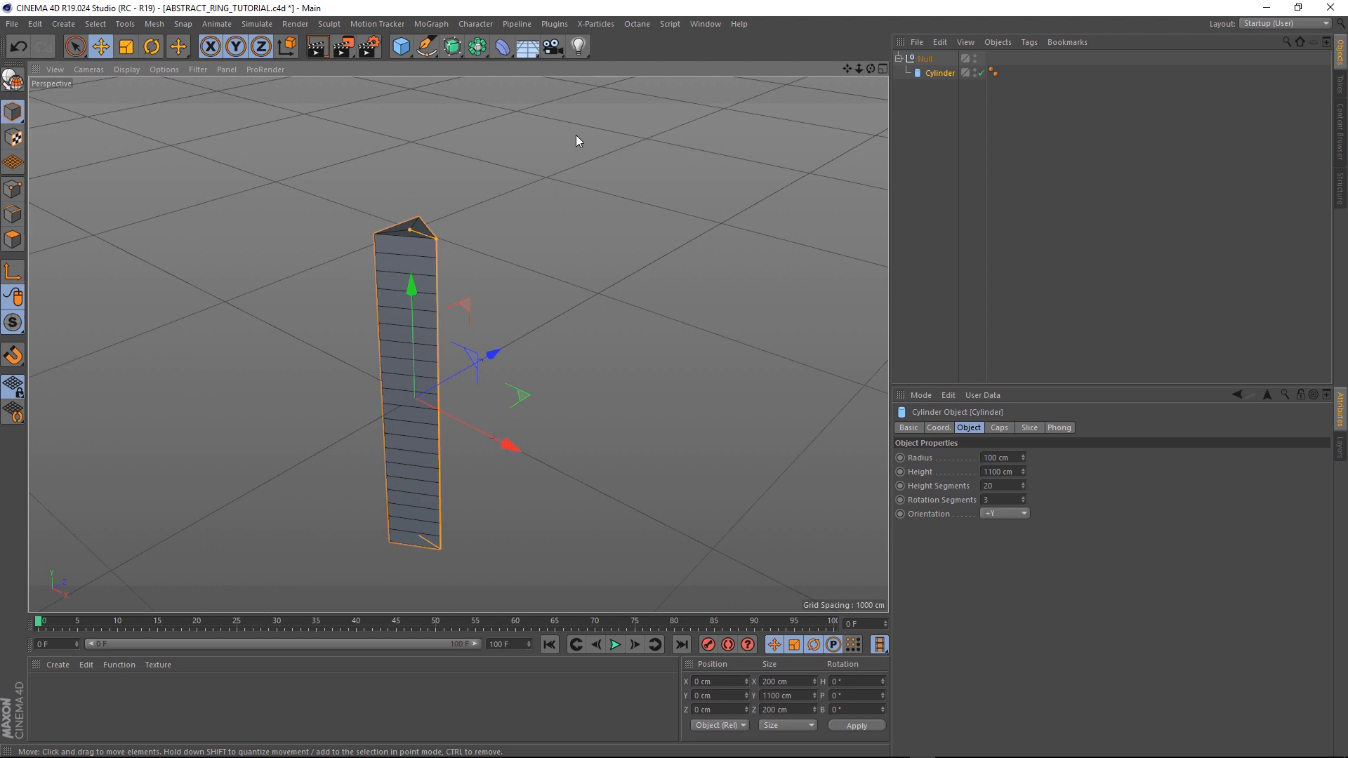
Add a Twist deformer under the Cylinder with a 360° angle, then reselect the Cylinder
{"action": "left_click", "coordinate": [63, 24]}
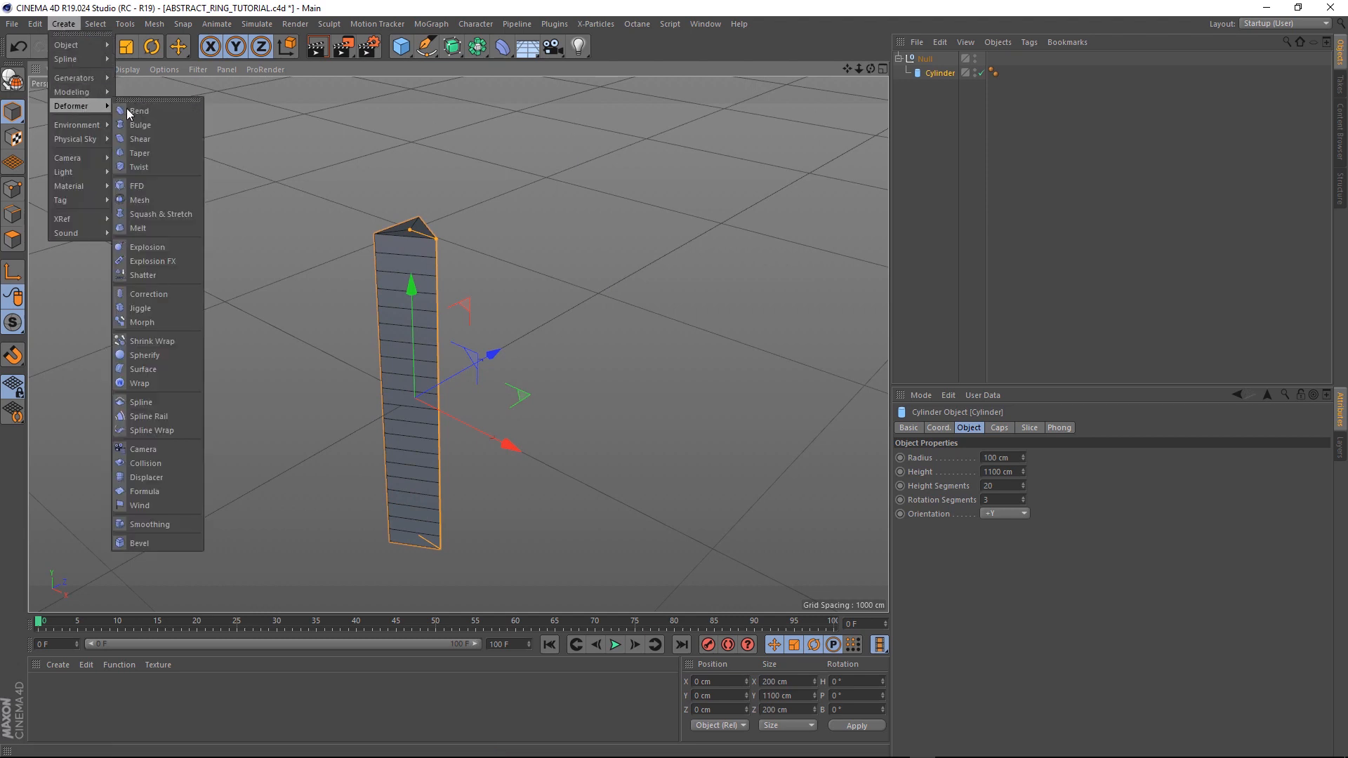
{"action": "mouse_move", "coordinate": [139, 166]}
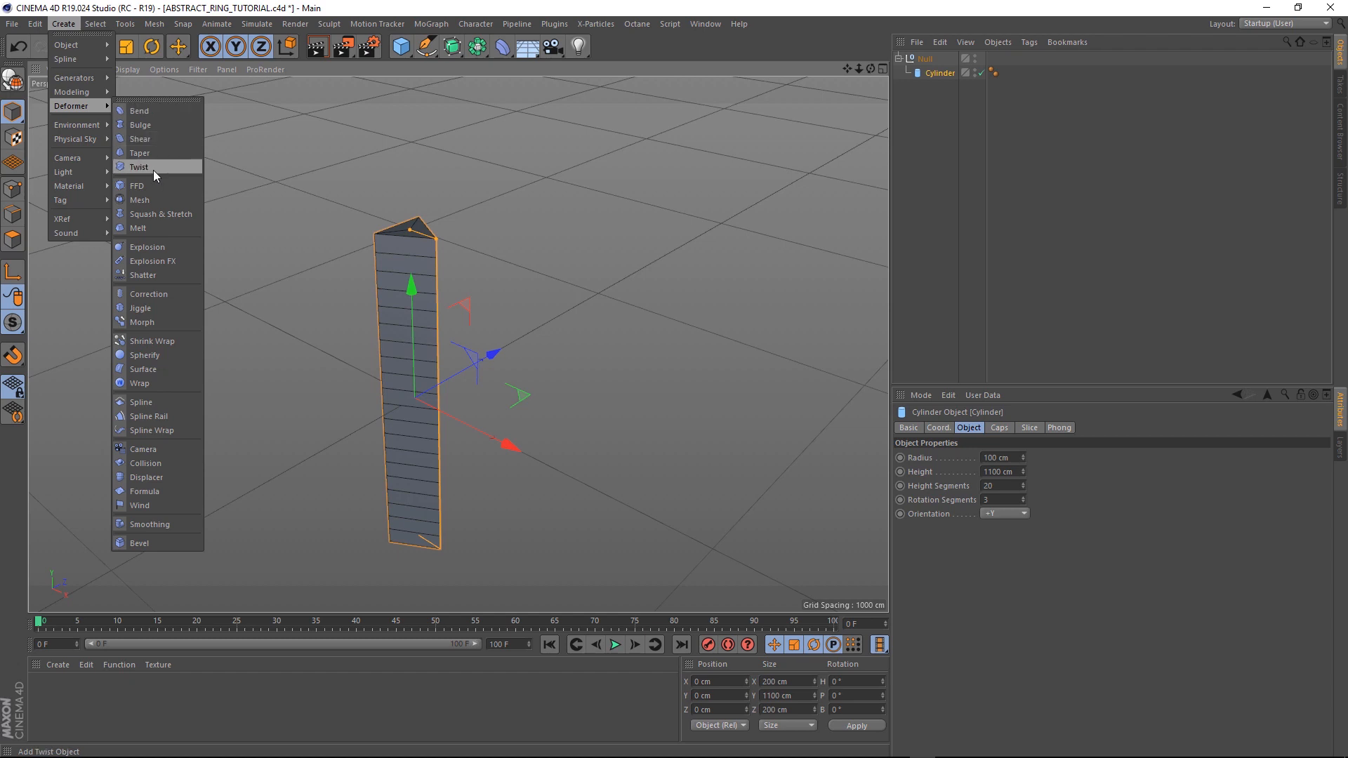
{"action": "left_click", "coordinate": [139, 167]}
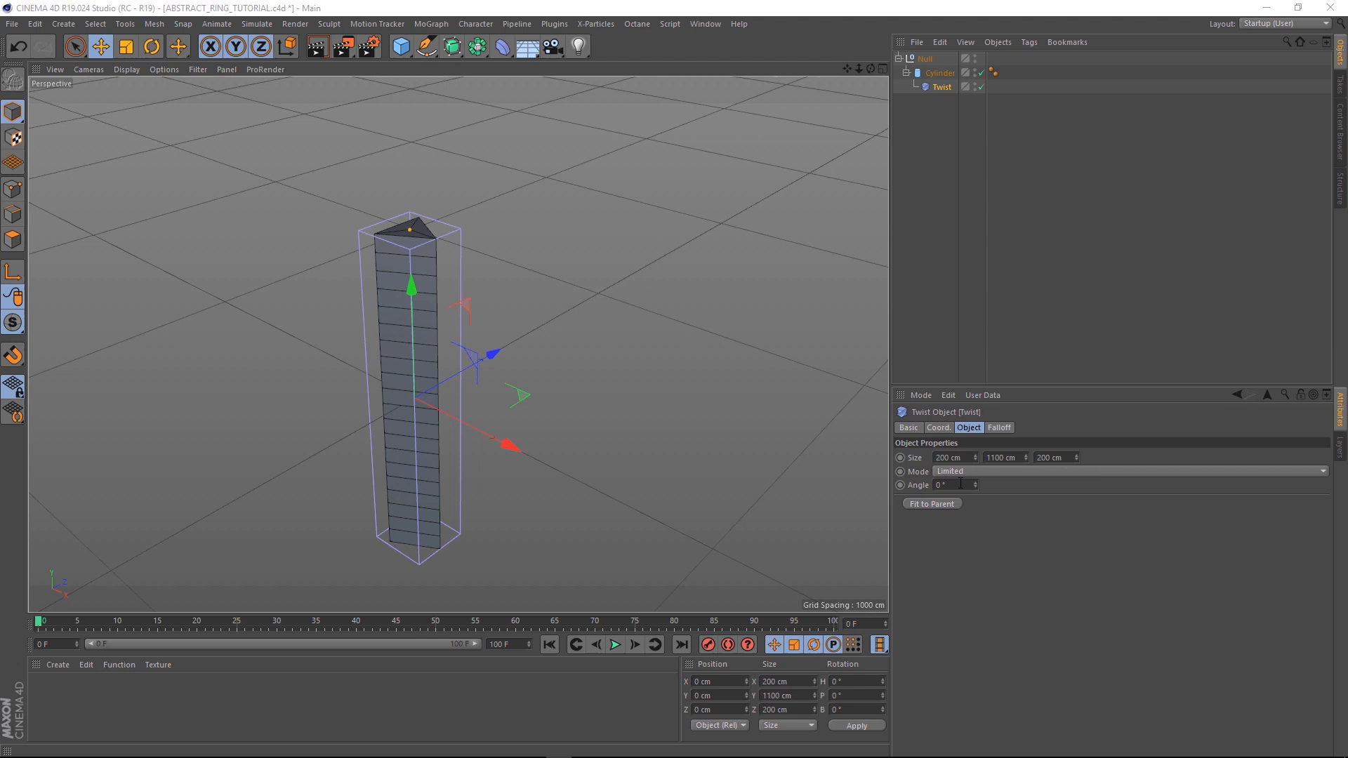
{"action": "type", "text": "36"}
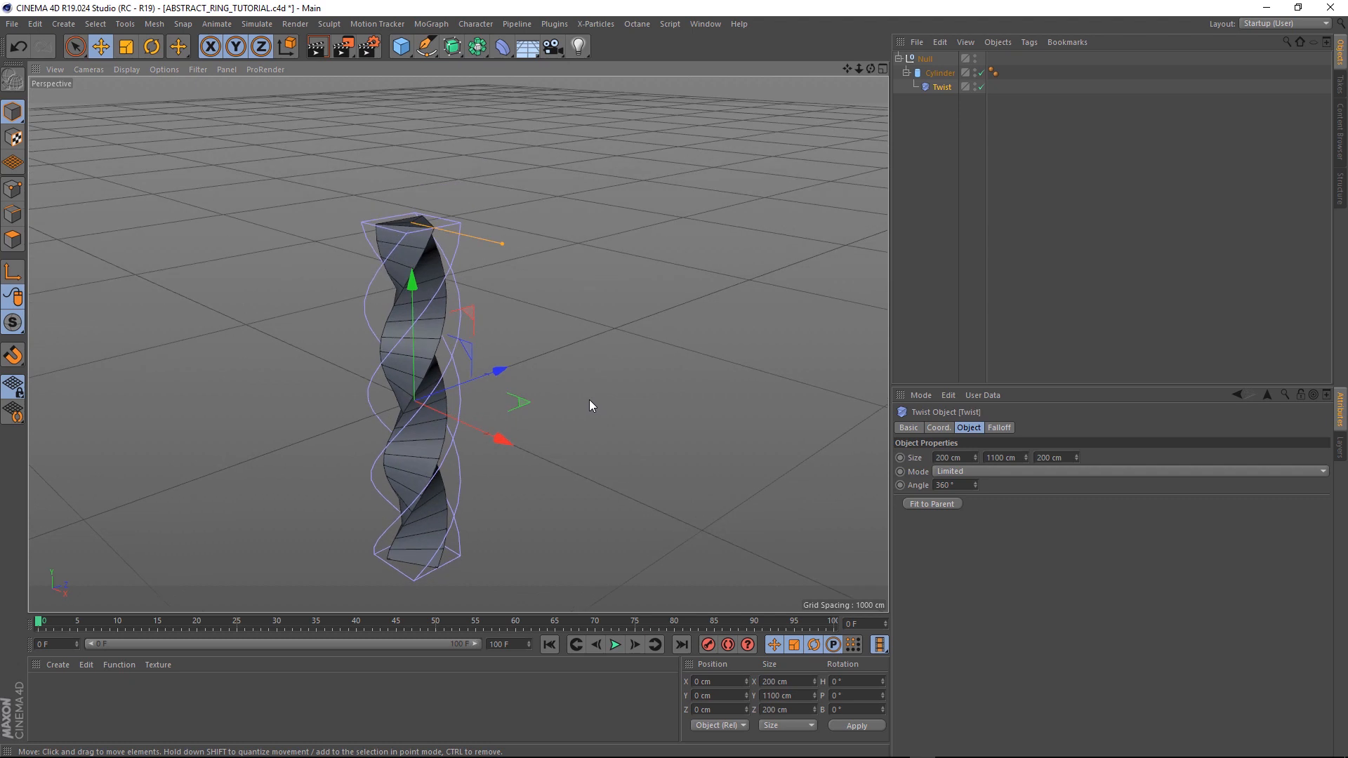
{"action": "left_click", "coordinate": [940, 71]}
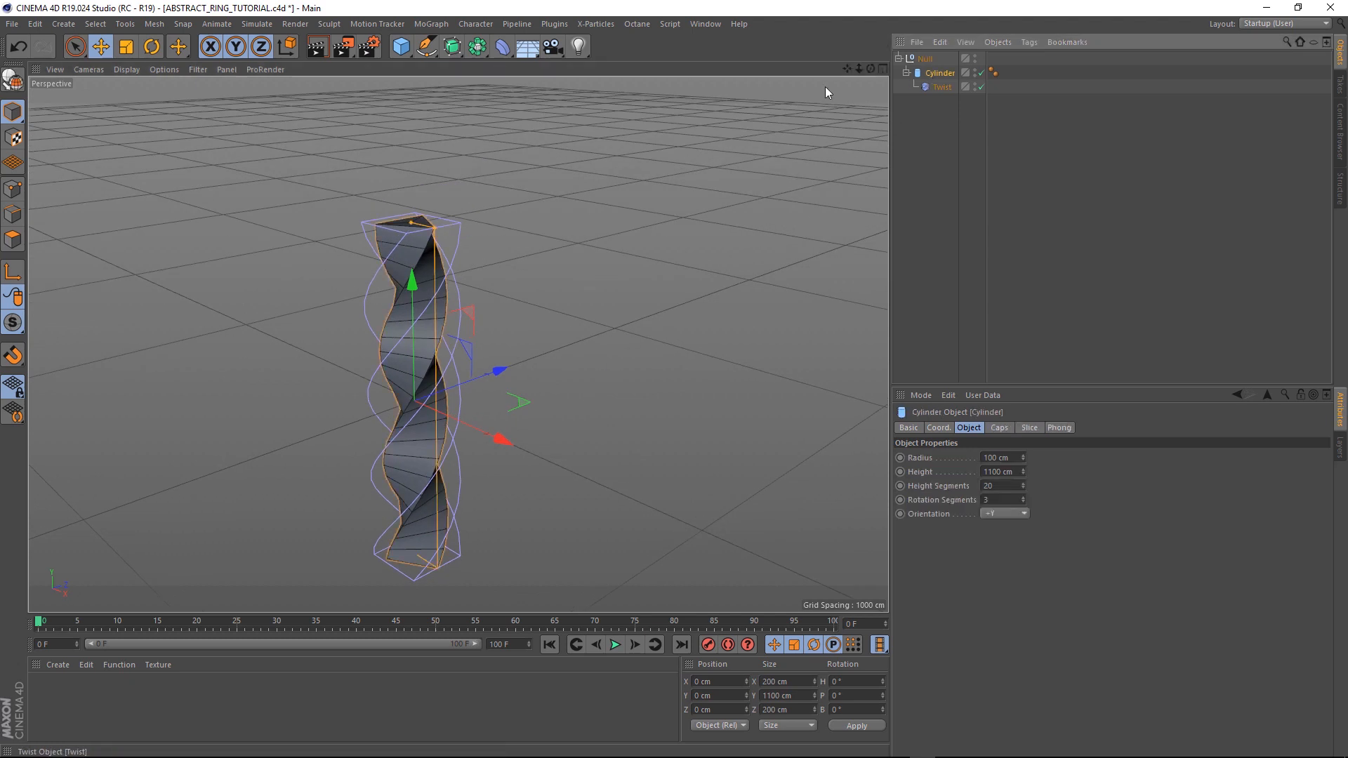
Add a Bend deformer under the Cylinder with 360° strength, curling it into a ring
{"action": "left_click", "coordinate": [61, 24]}
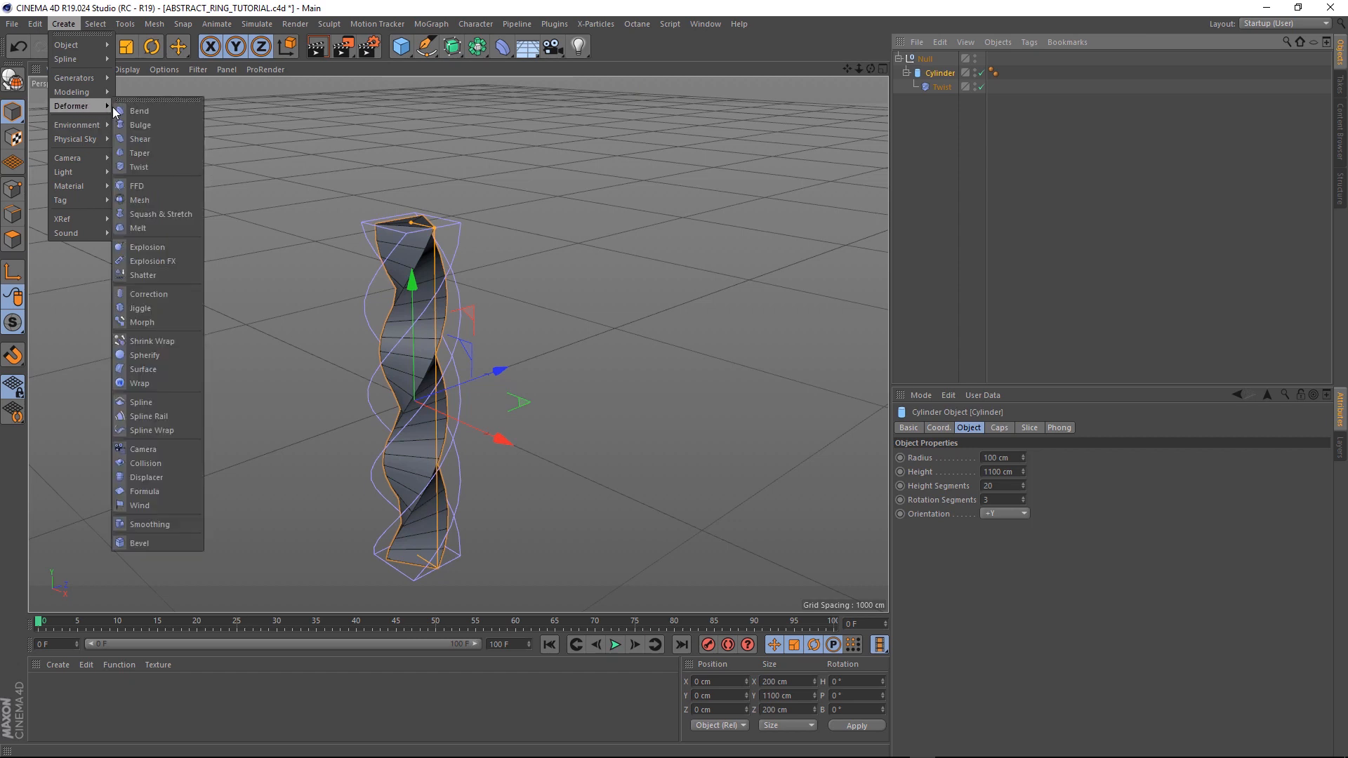
{"action": "left_click", "coordinate": [139, 110]}
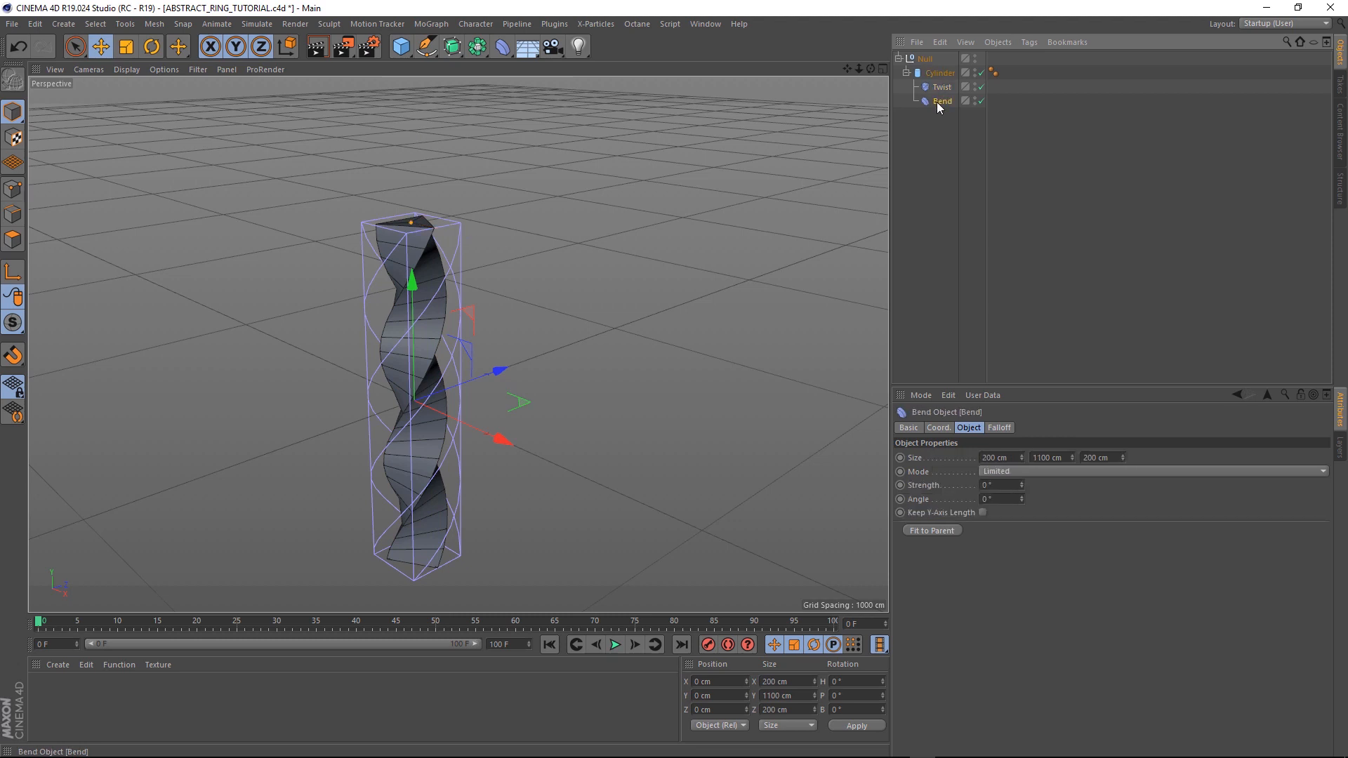
{"action": "triple_click", "coordinate": [997, 484]}
{"action": "type", "text": "360"}
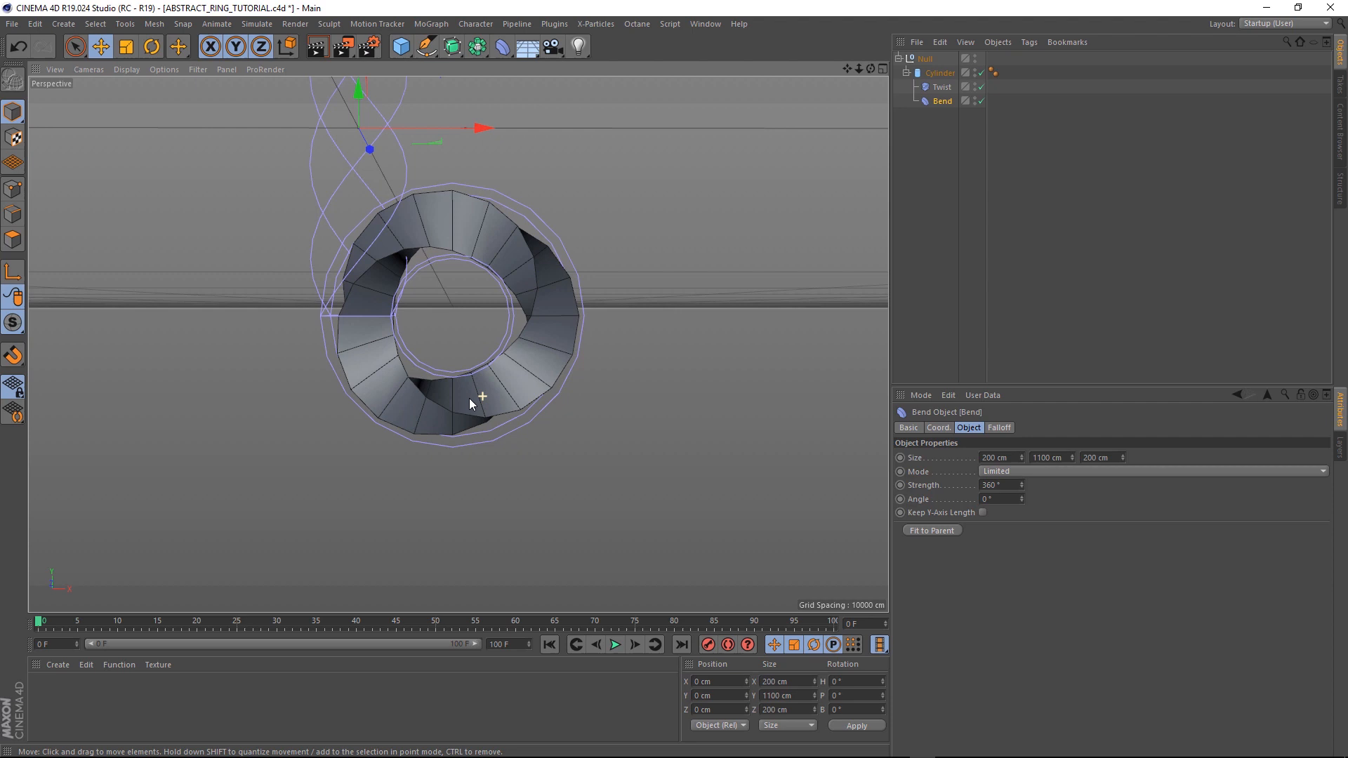
Move Twist and Bend beside the Cylinder under the Null and keyframe heading rotation 0° to -359° at frame 100
{"action": "left_click", "coordinate": [939, 72]}
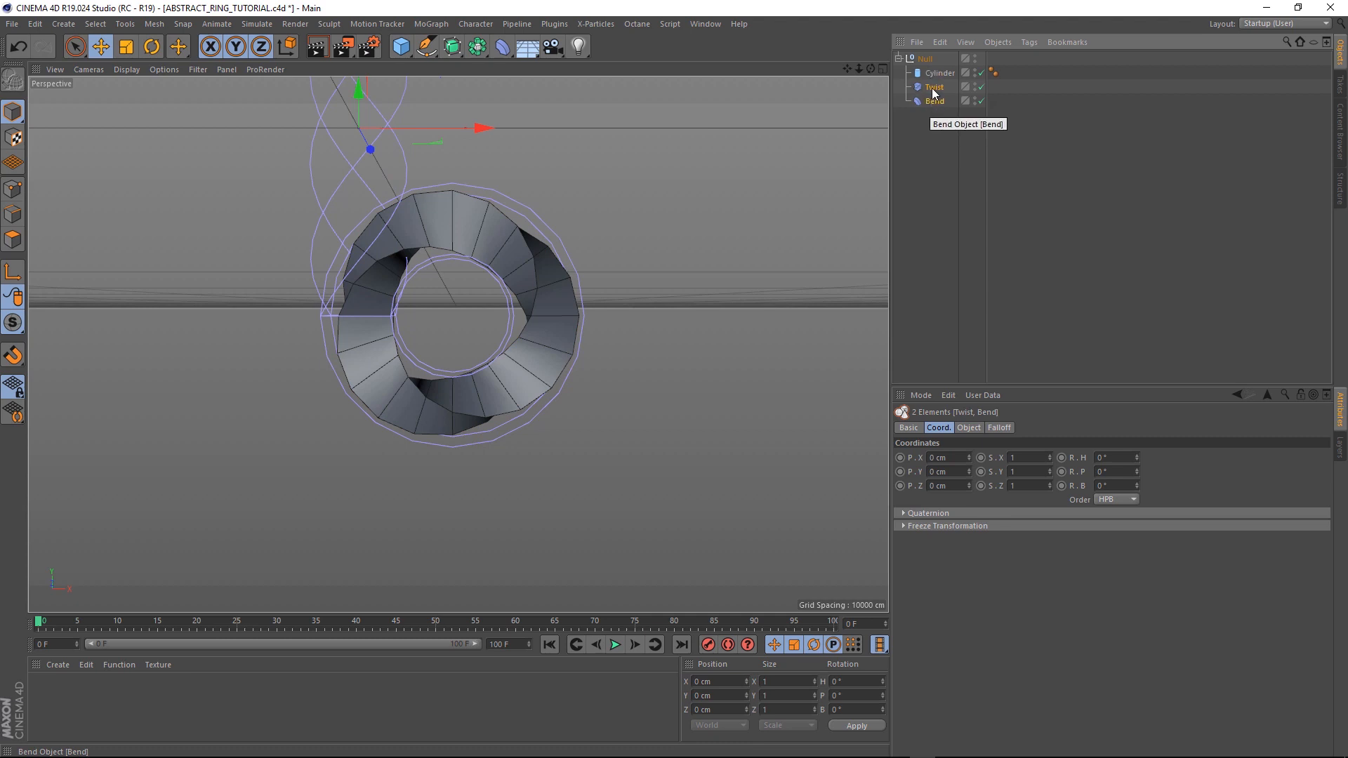
{"action": "left_click", "coordinate": [939, 71]}
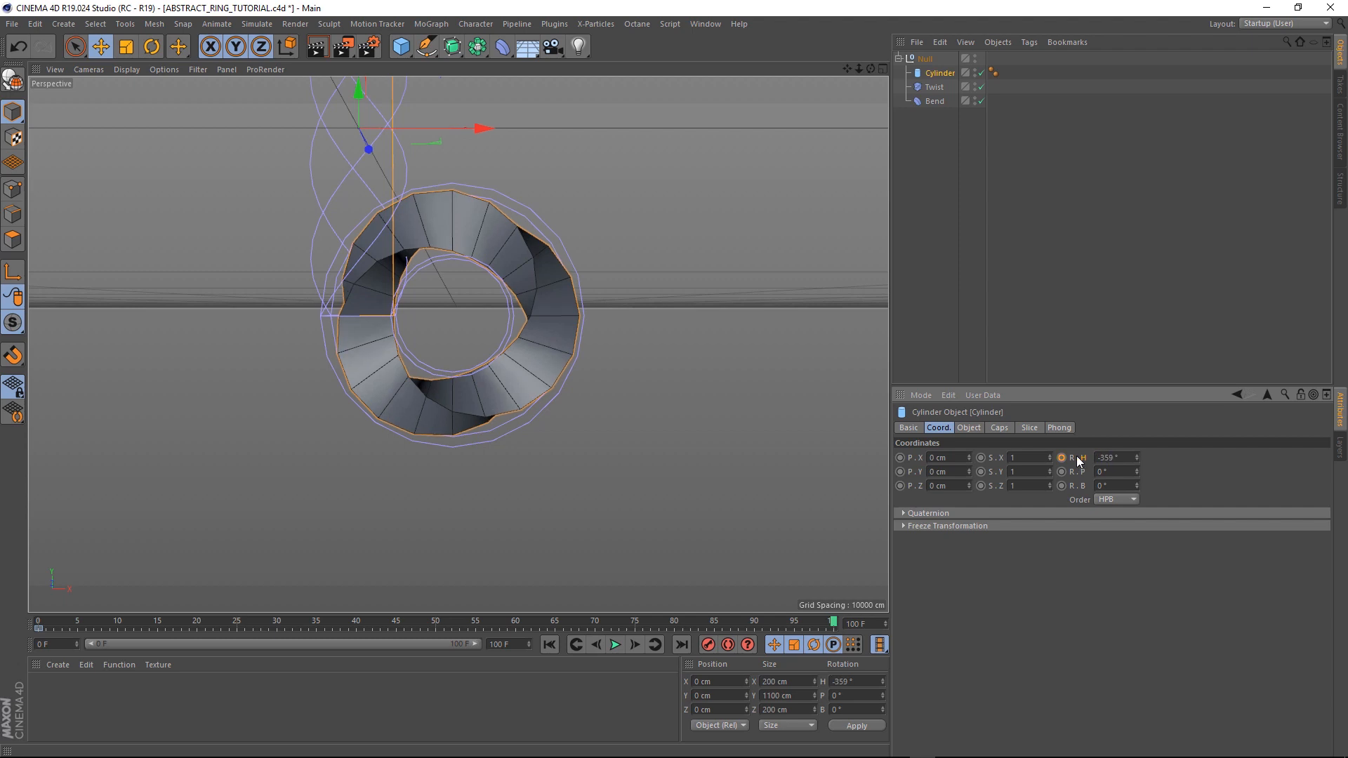
Set the heading rotation keys to linear interpolation via the F-Curve and return to frame 0
{"action": "right_click", "coordinate": [1080, 456]}
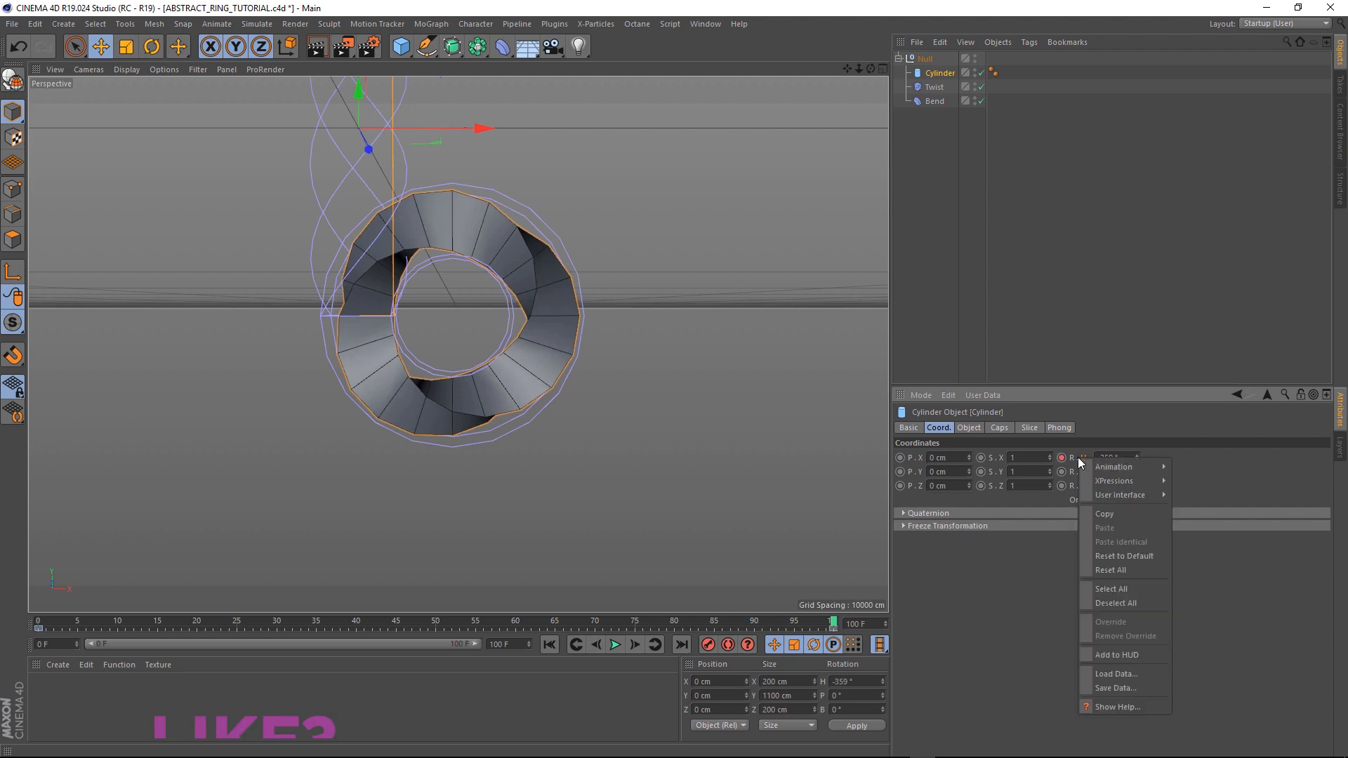
{"action": "left_click", "coordinate": [1112, 466]}
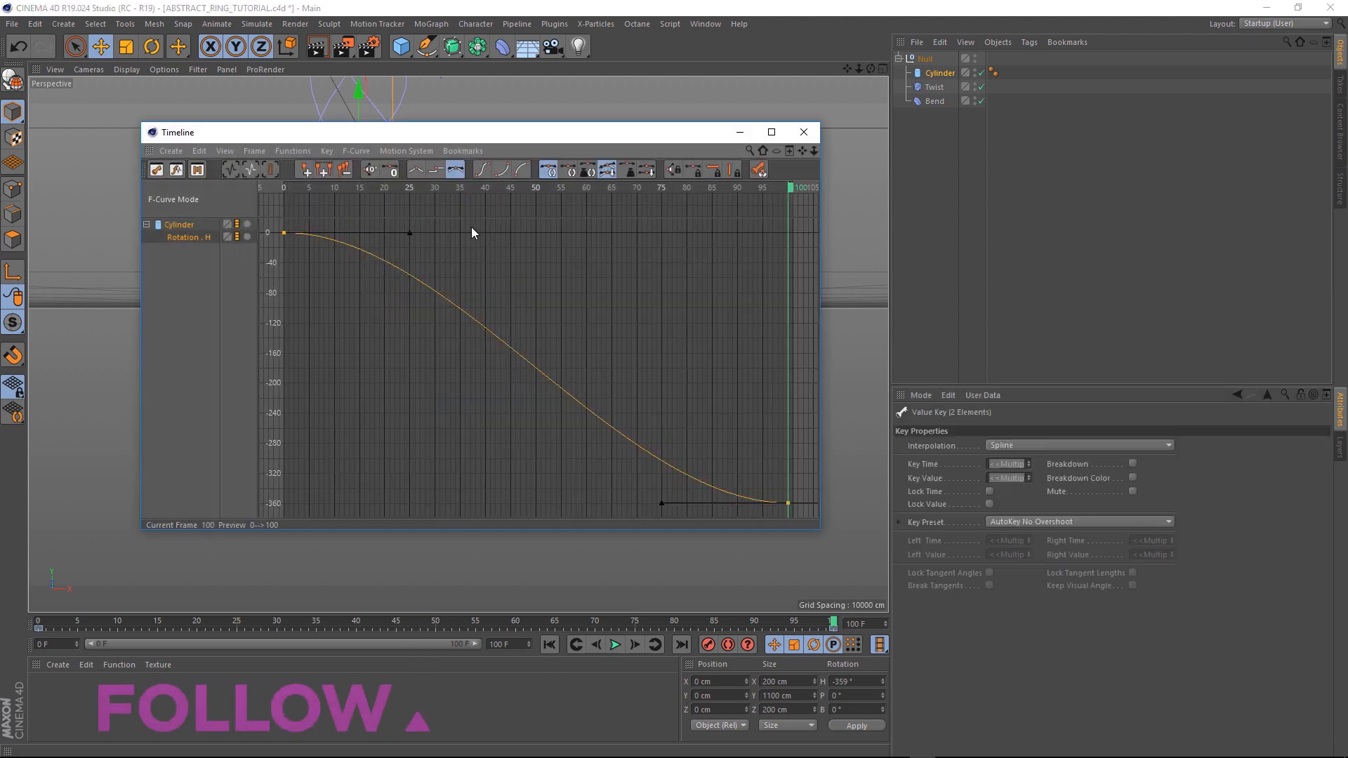
{"action": "left_click", "coordinate": [416, 169]}
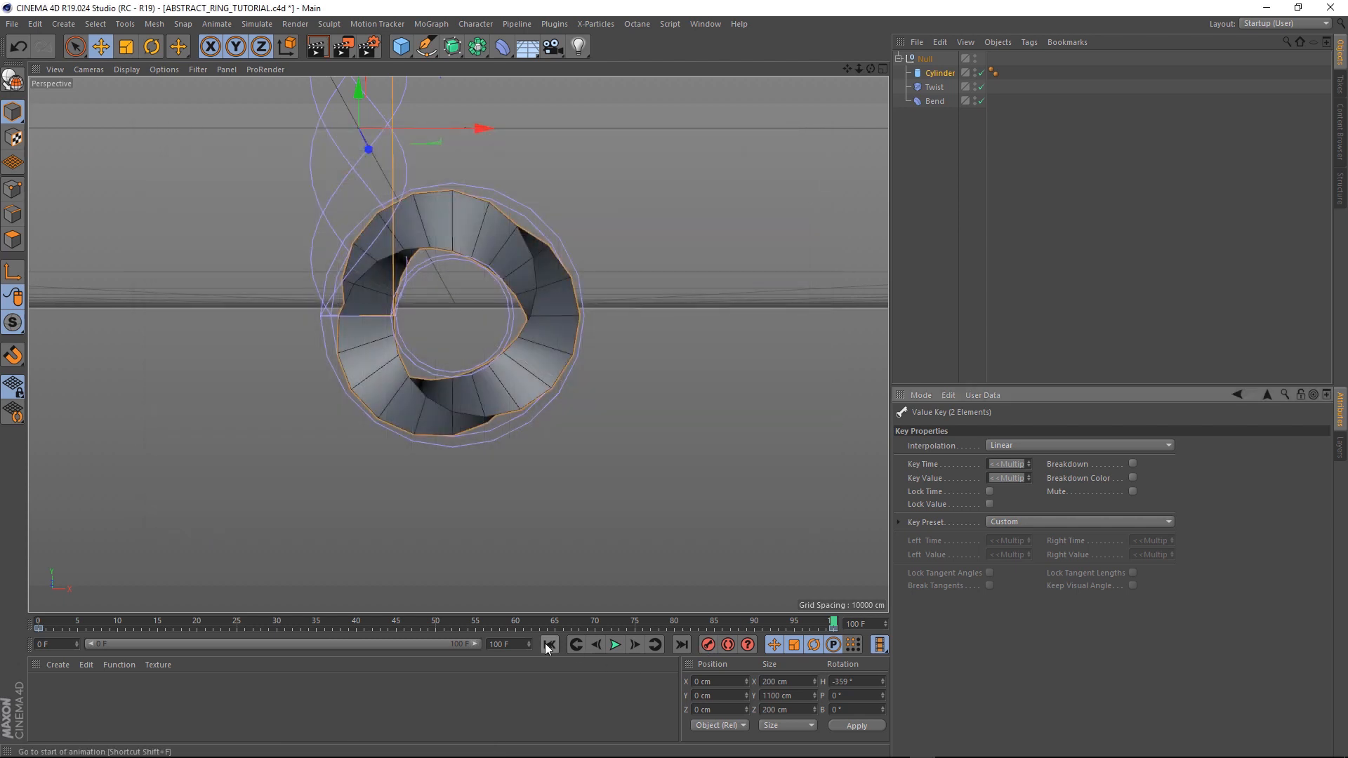
{"action": "left_click", "coordinate": [615, 644]}
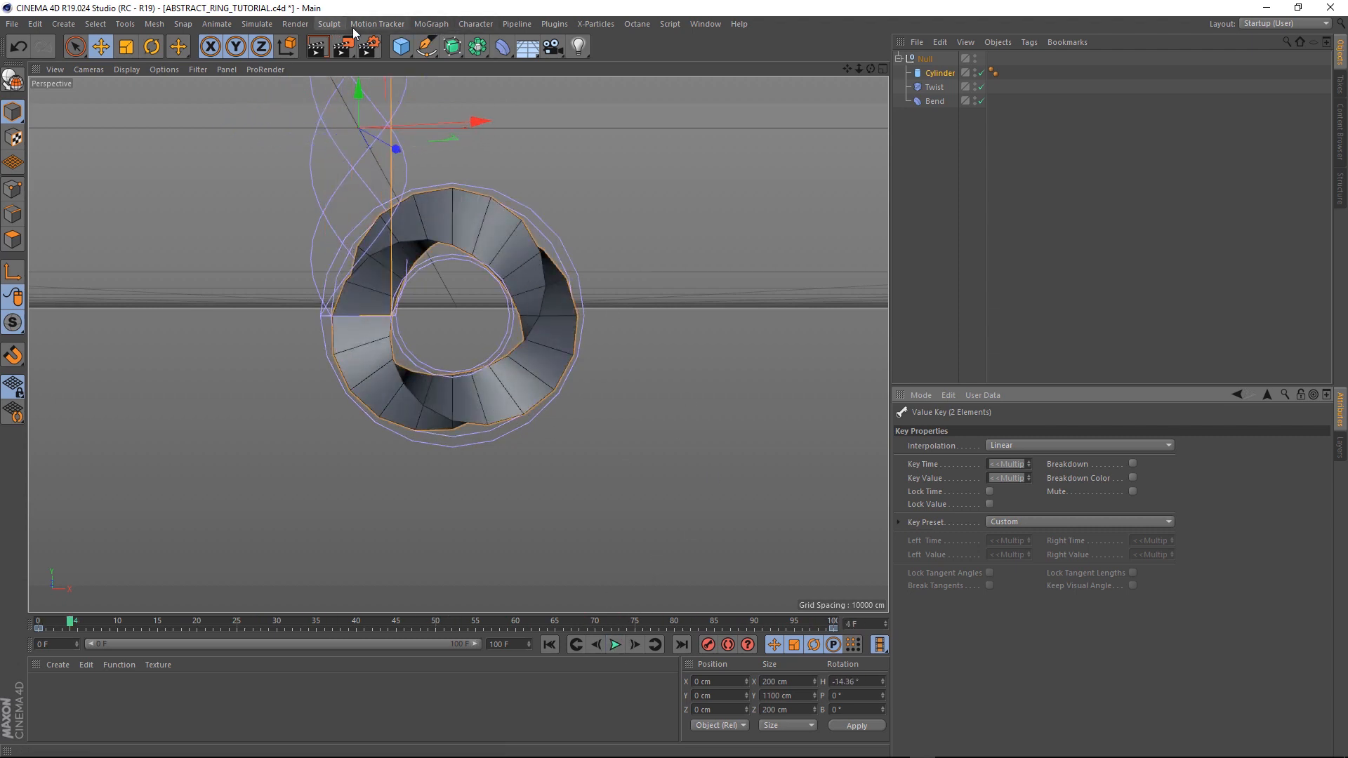
Add a MoGraph Cloner and a Sphere with a 25 cm radius
{"action": "left_click", "coordinate": [431, 23]}
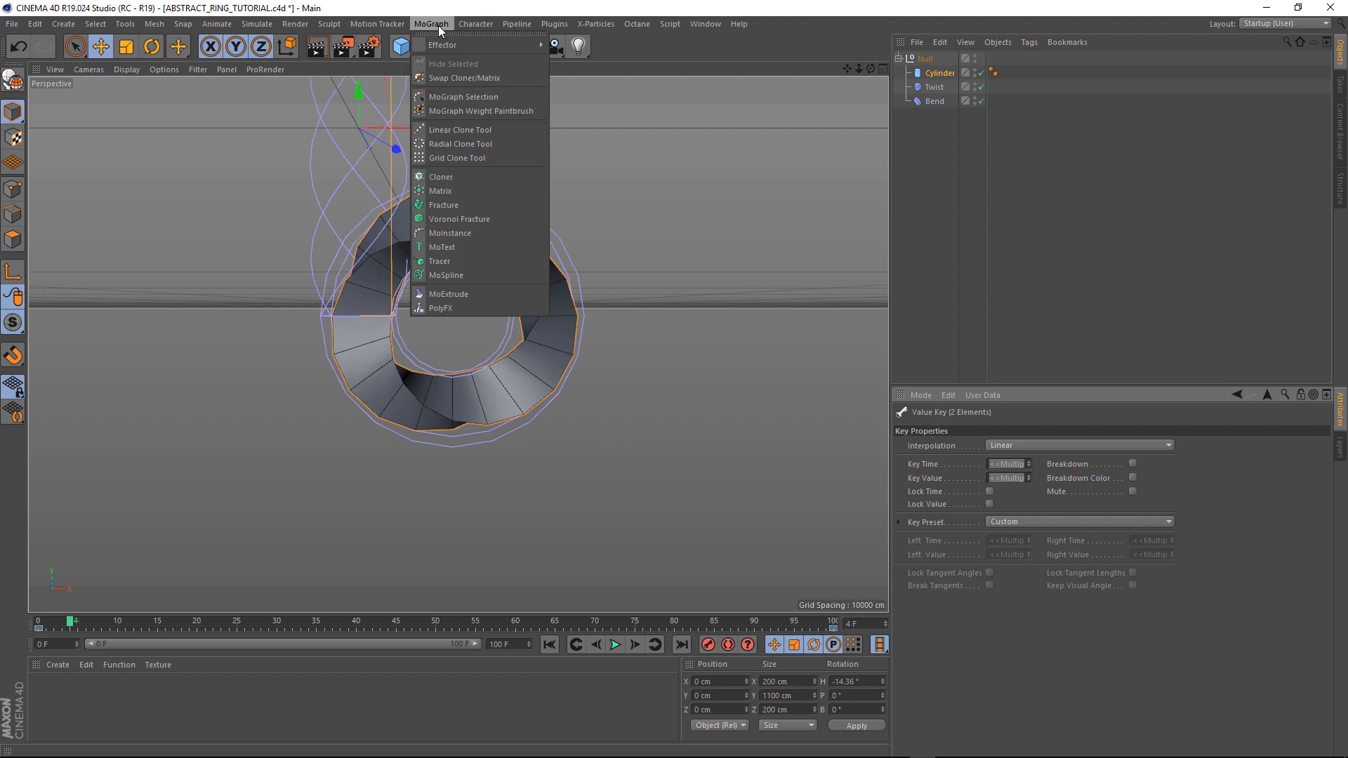
{"action": "left_click", "coordinate": [441, 177]}
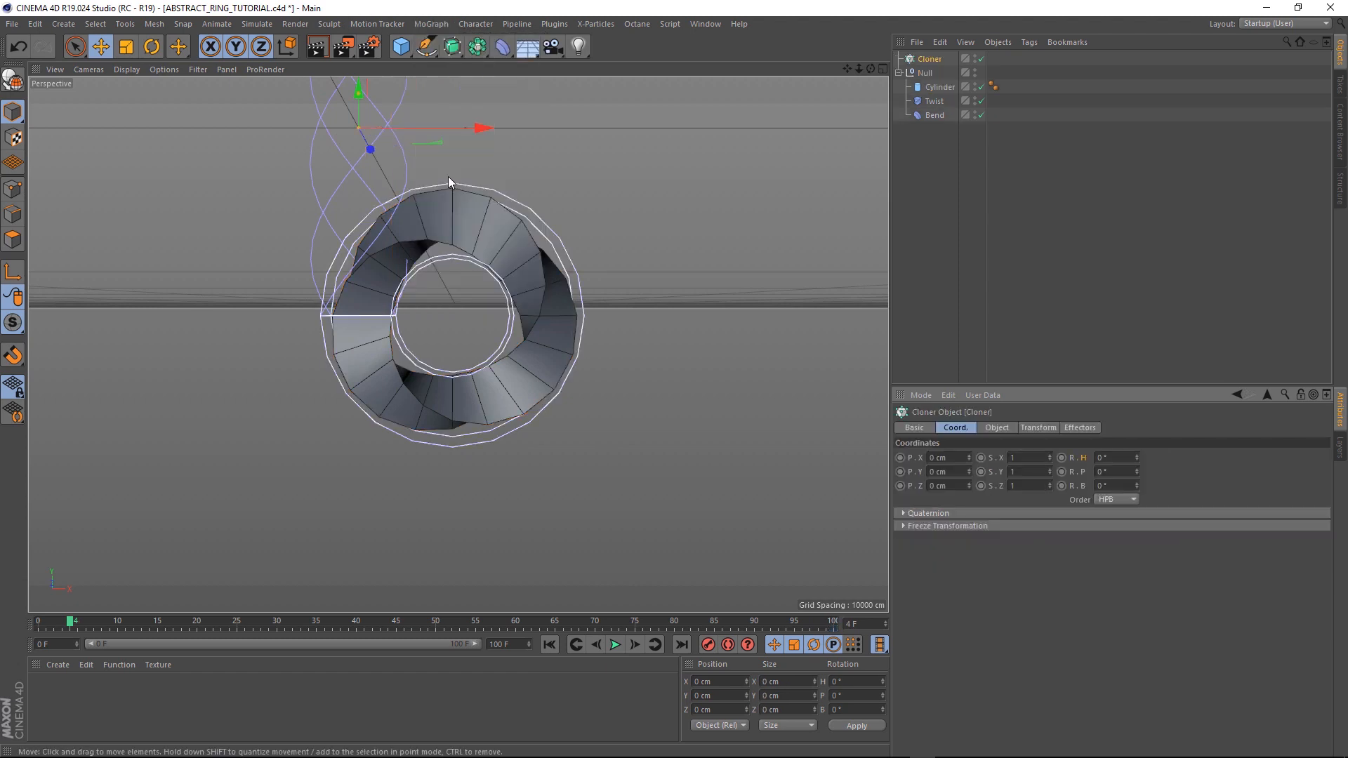
{"action": "left_click", "coordinate": [401, 47]}
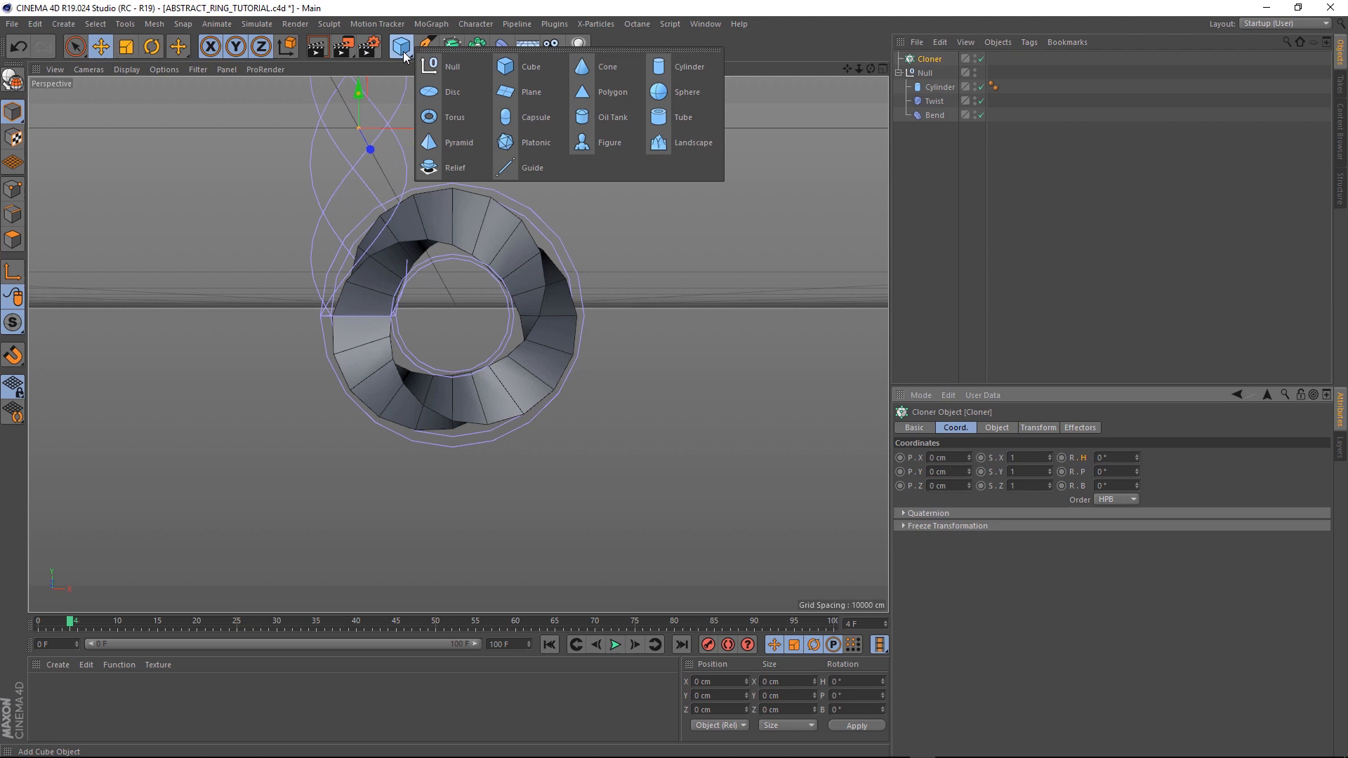
{"action": "left_click", "coordinate": [687, 92]}
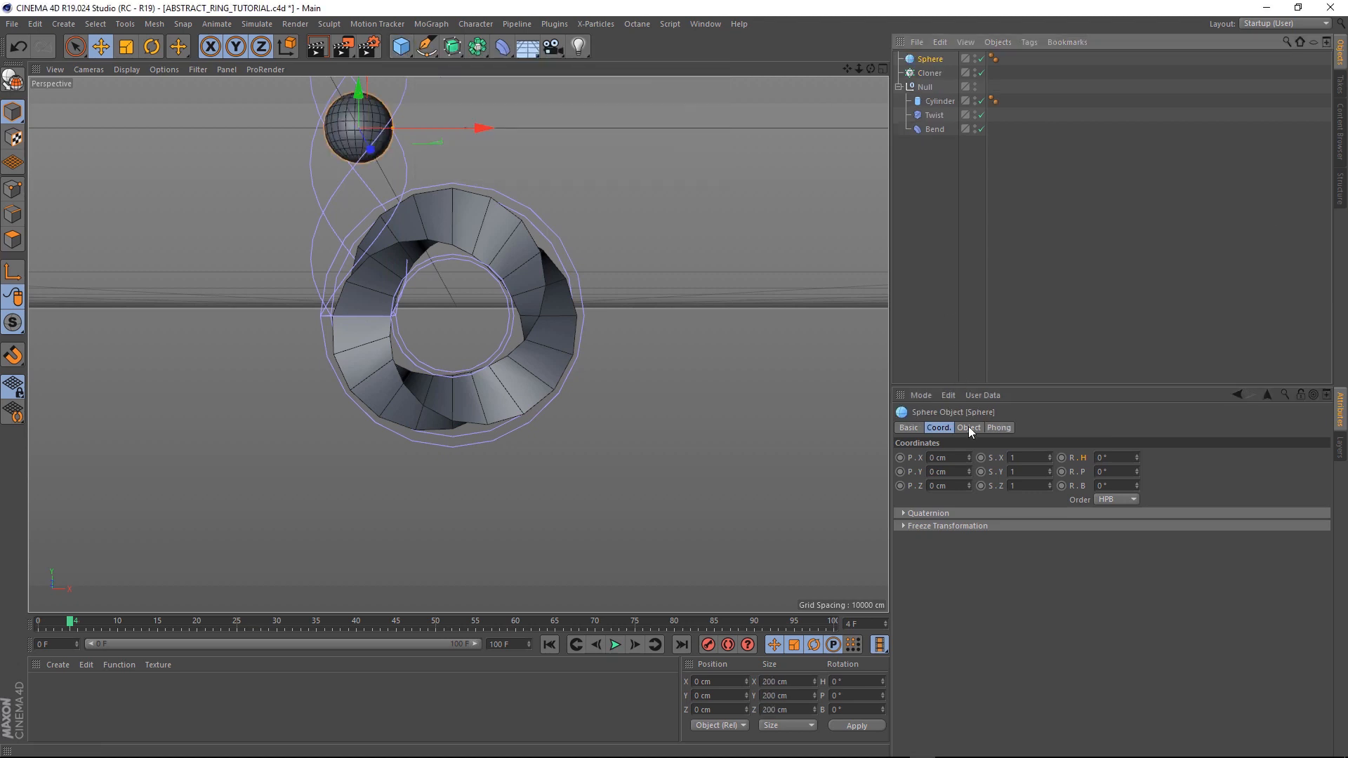
{"action": "left_click", "coordinate": [968, 427]}
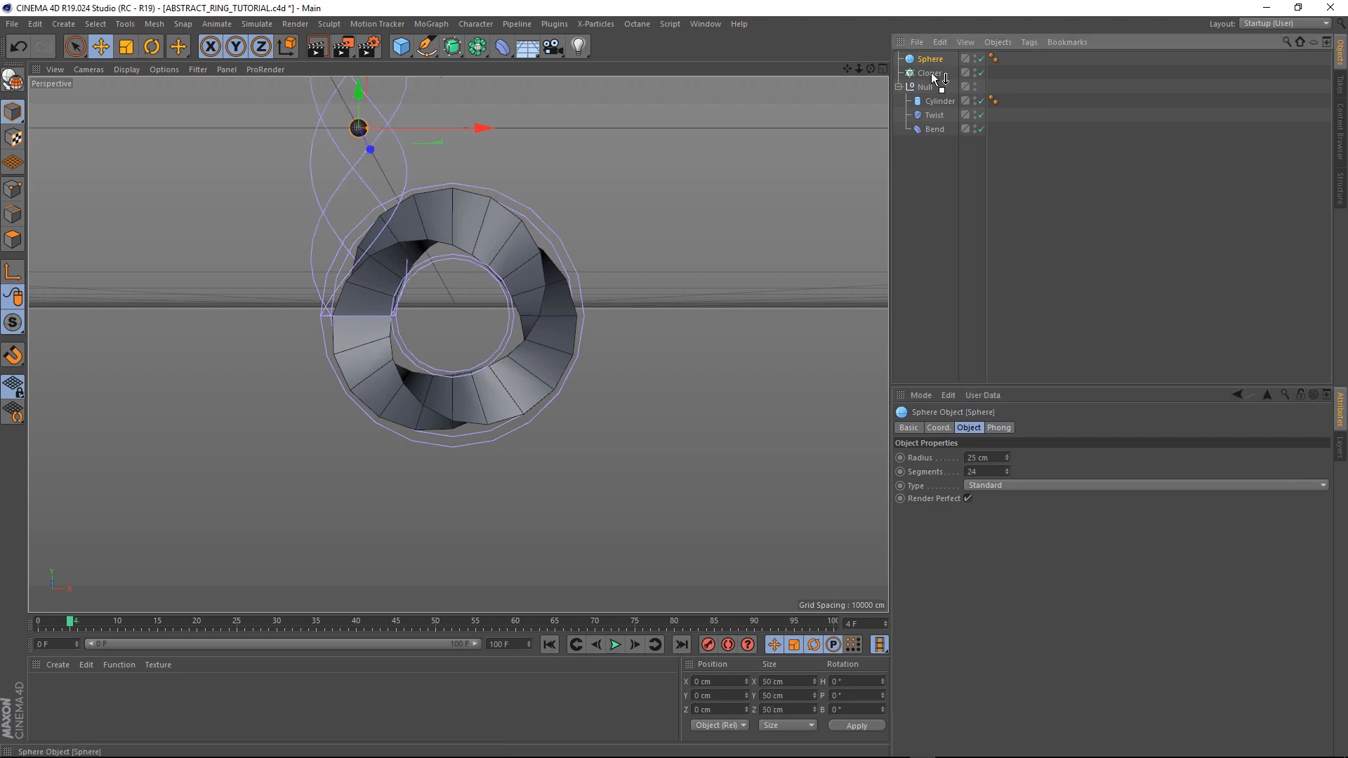
Parent the Sphere to the Cloner in Object mode targeting the Cylinder, distributed along its edges
{"action": "left_click", "coordinate": [928, 59]}
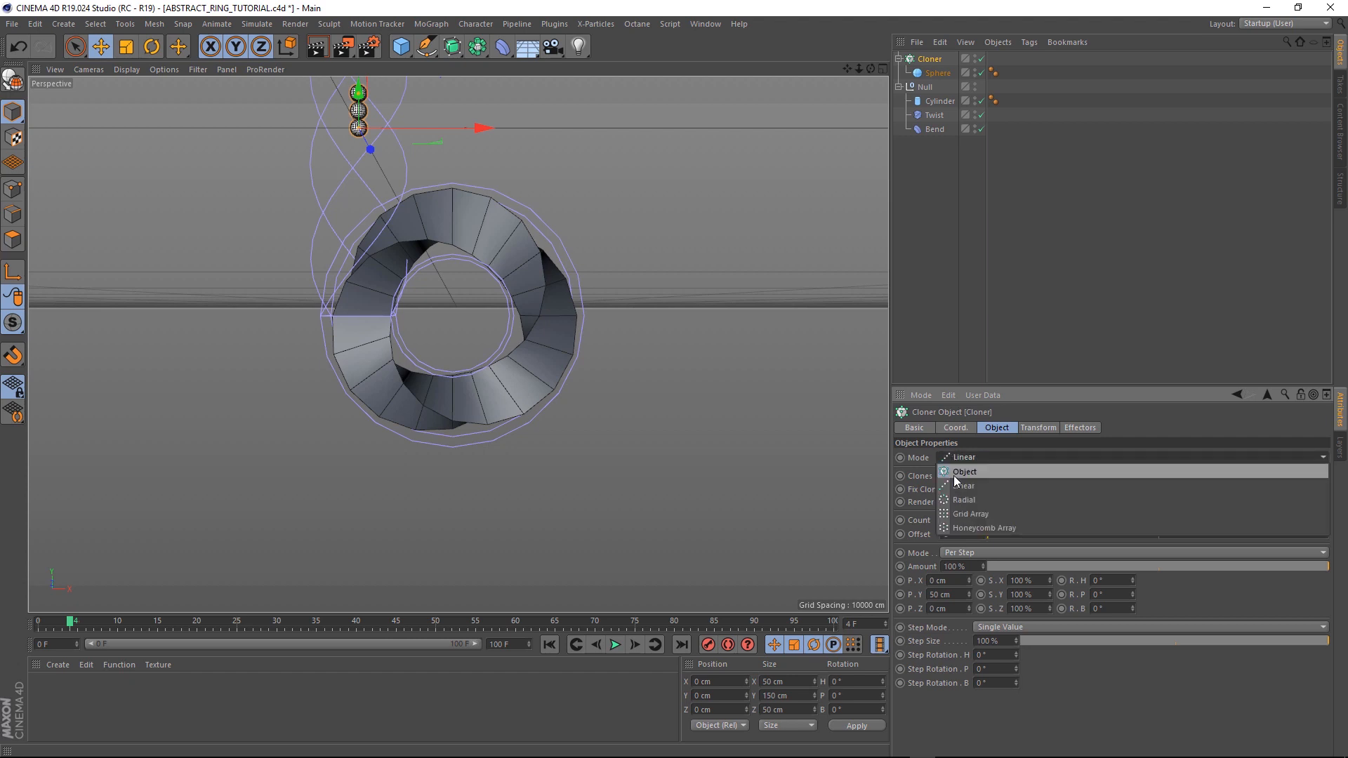
{"action": "left_click", "coordinate": [963, 472]}
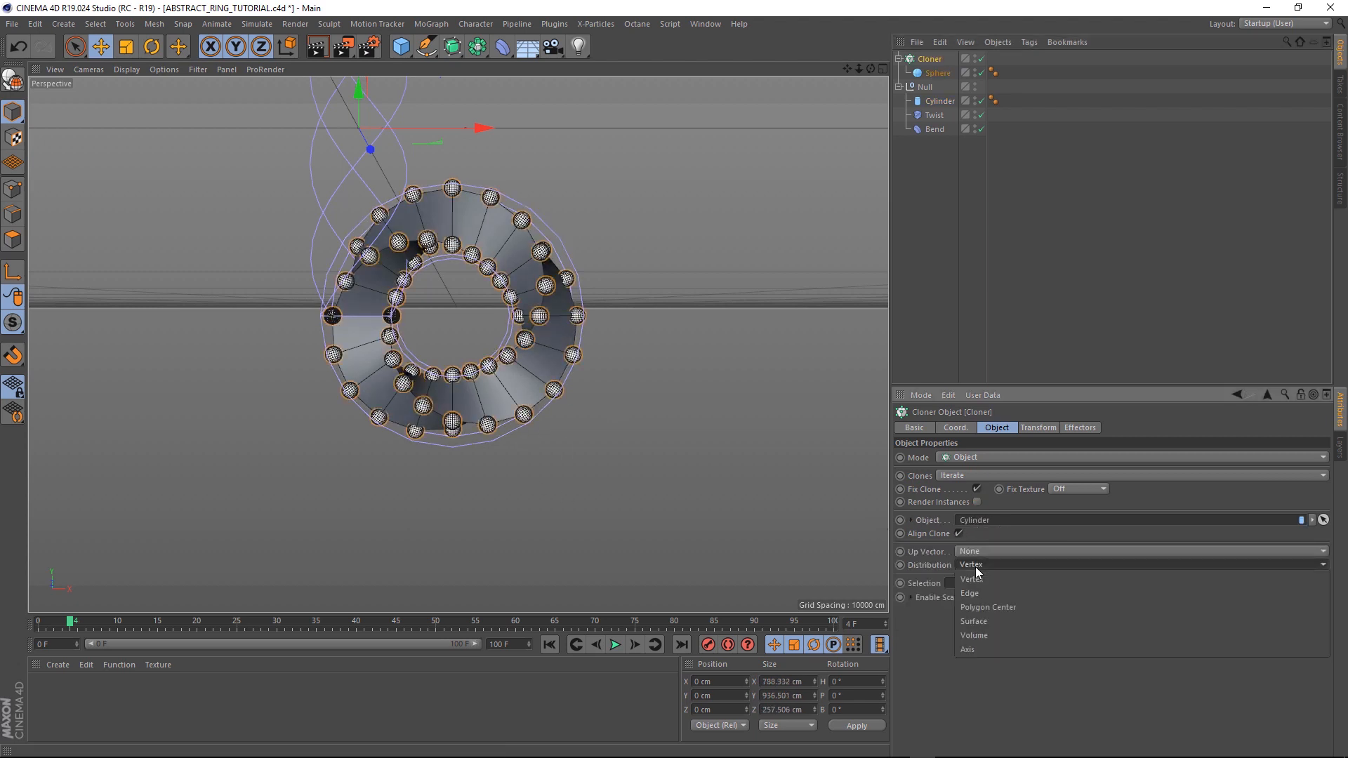
{"action": "left_click", "coordinate": [969, 592]}
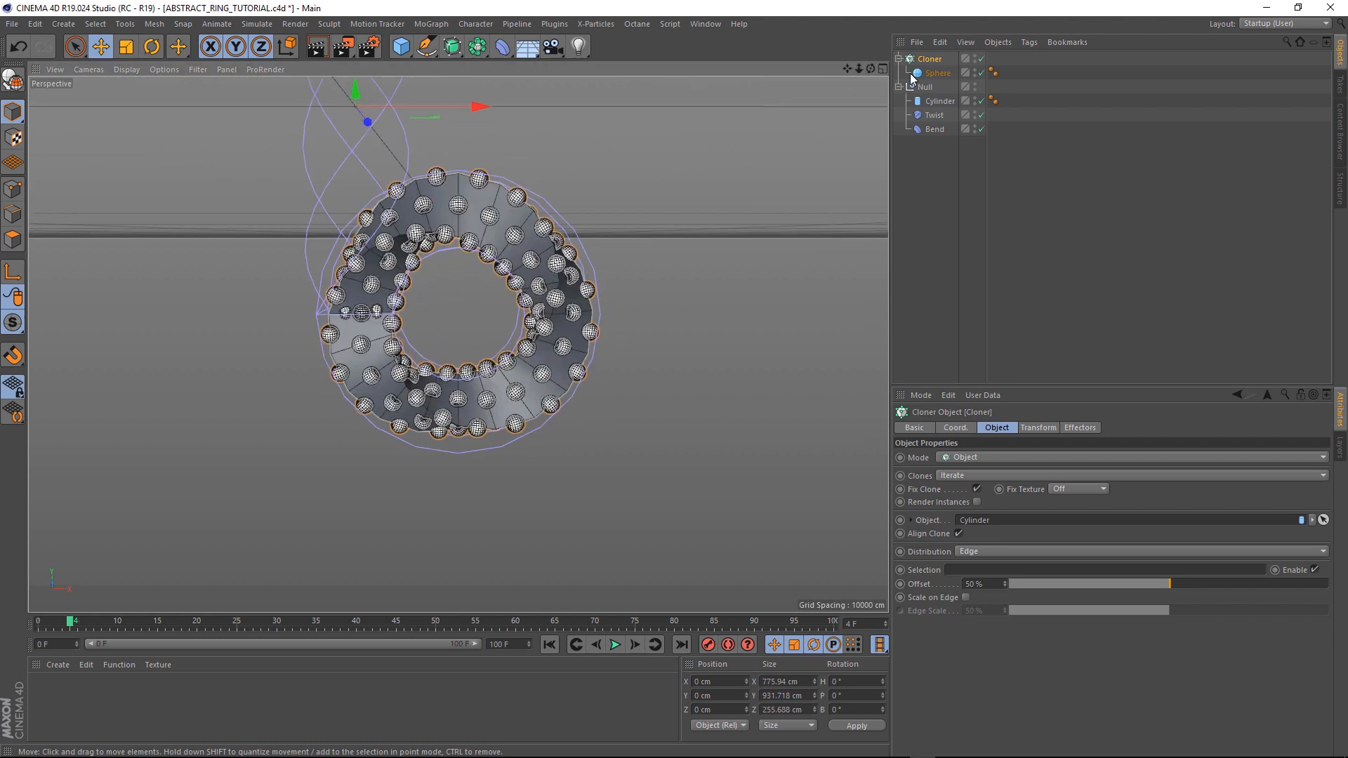
Wrap the Cylinder in a Subdivision Surface at editor level 1 and use it as the Cloner's object
{"action": "left_click", "coordinate": [939, 101]}
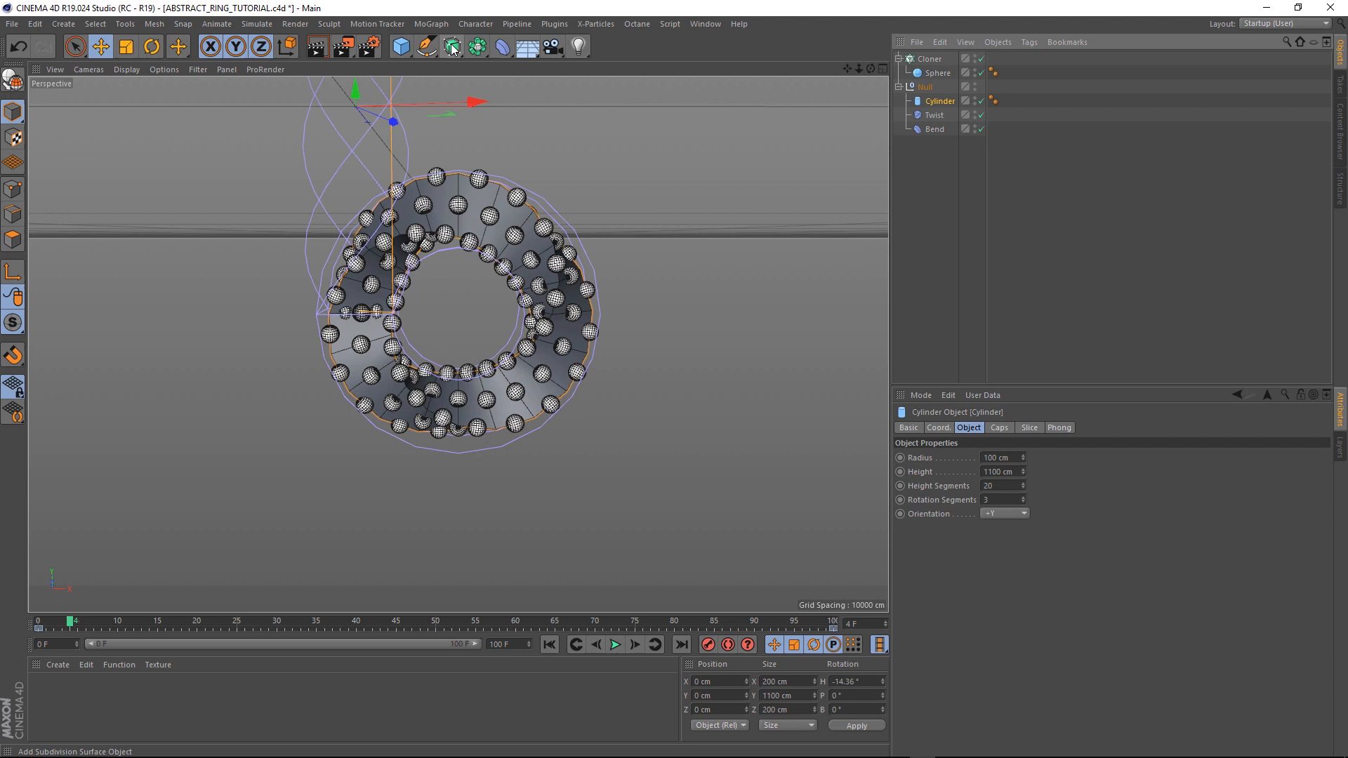
{"action": "left_click", "coordinate": [451, 46]}
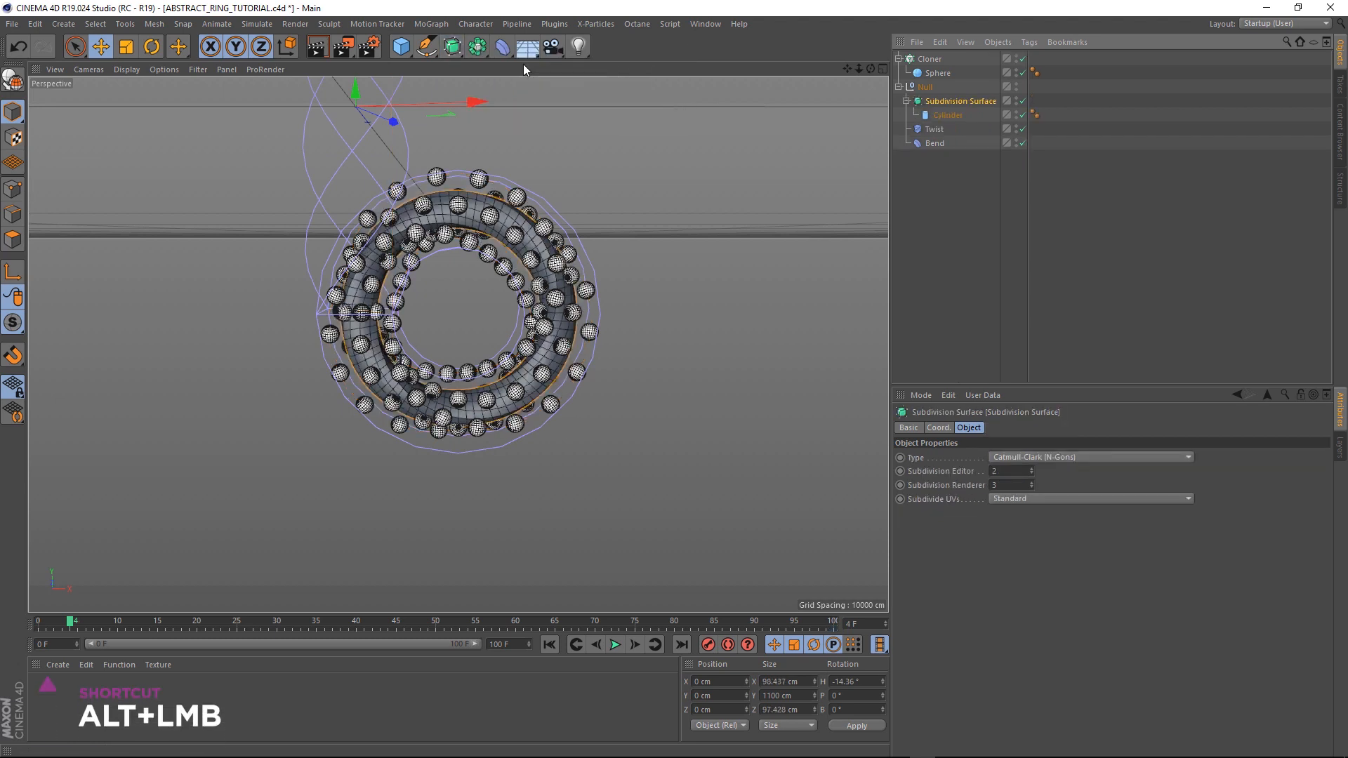
{"action": "mouse_move", "coordinate": [813, 118]}
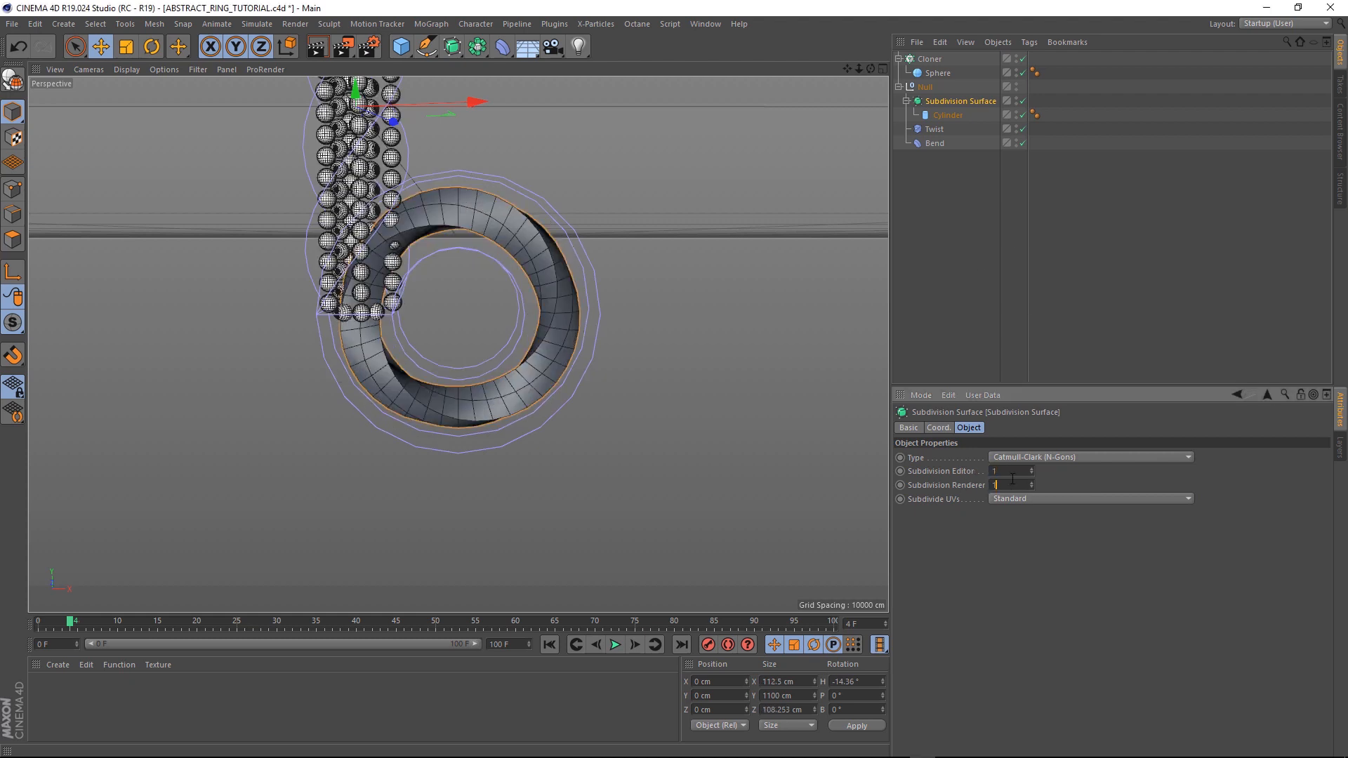
{"action": "left_click", "coordinate": [929, 59]}
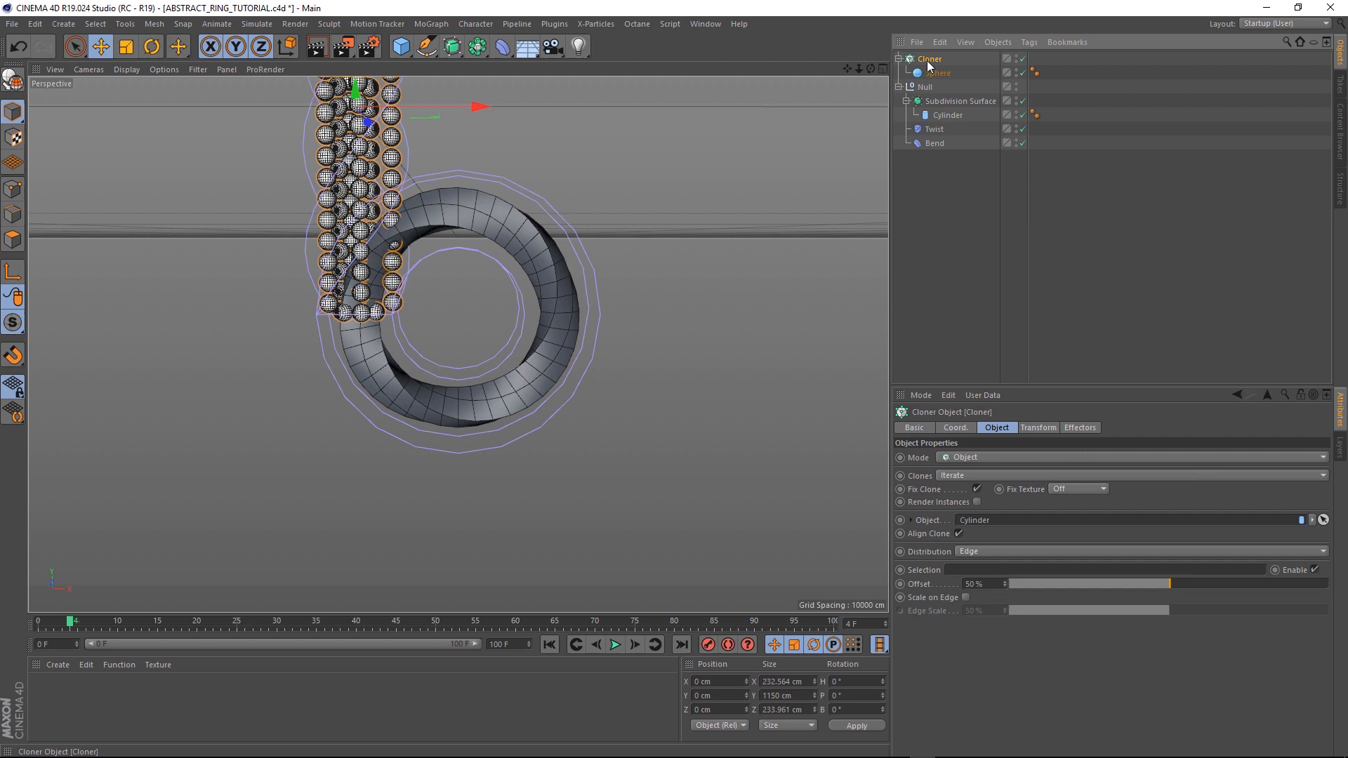
{"action": "left_click", "coordinate": [964, 102]}
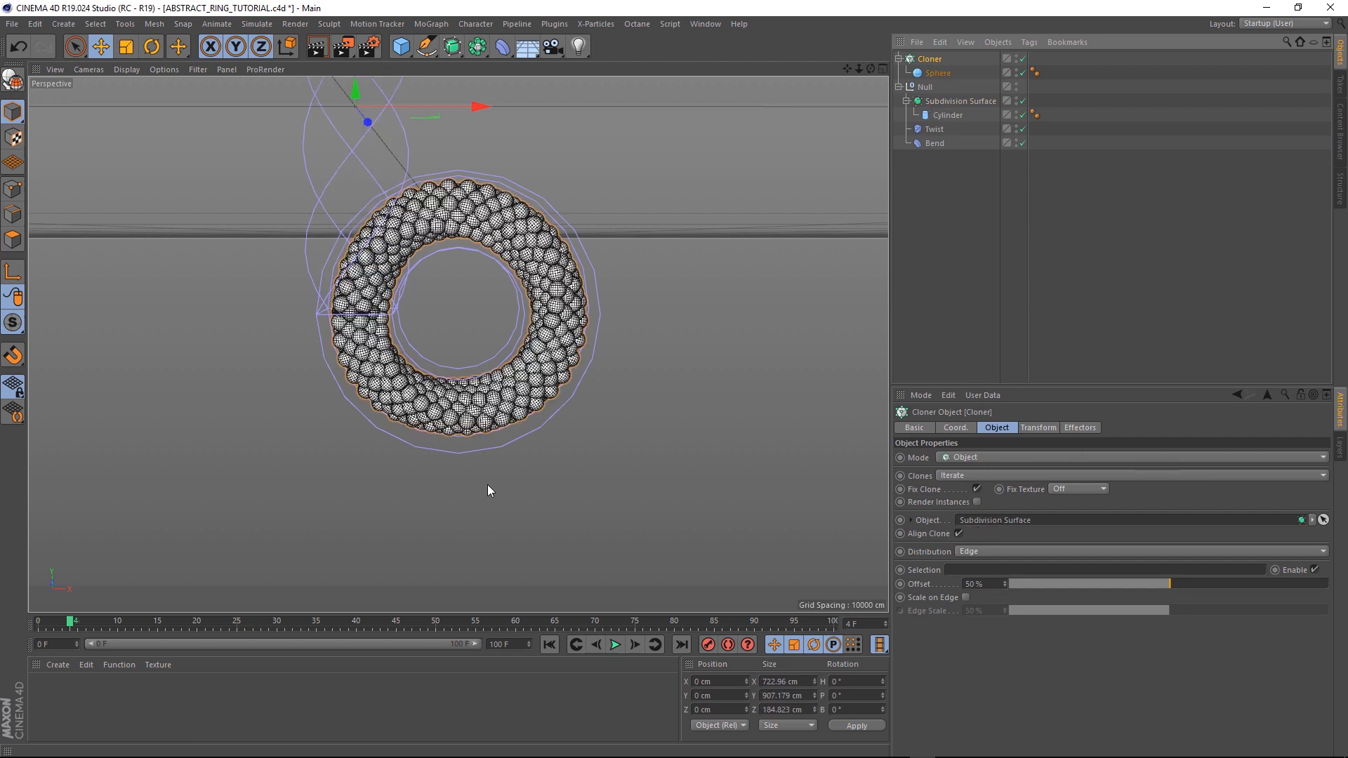
{"action": "mouse_move", "coordinate": [319, 598]}
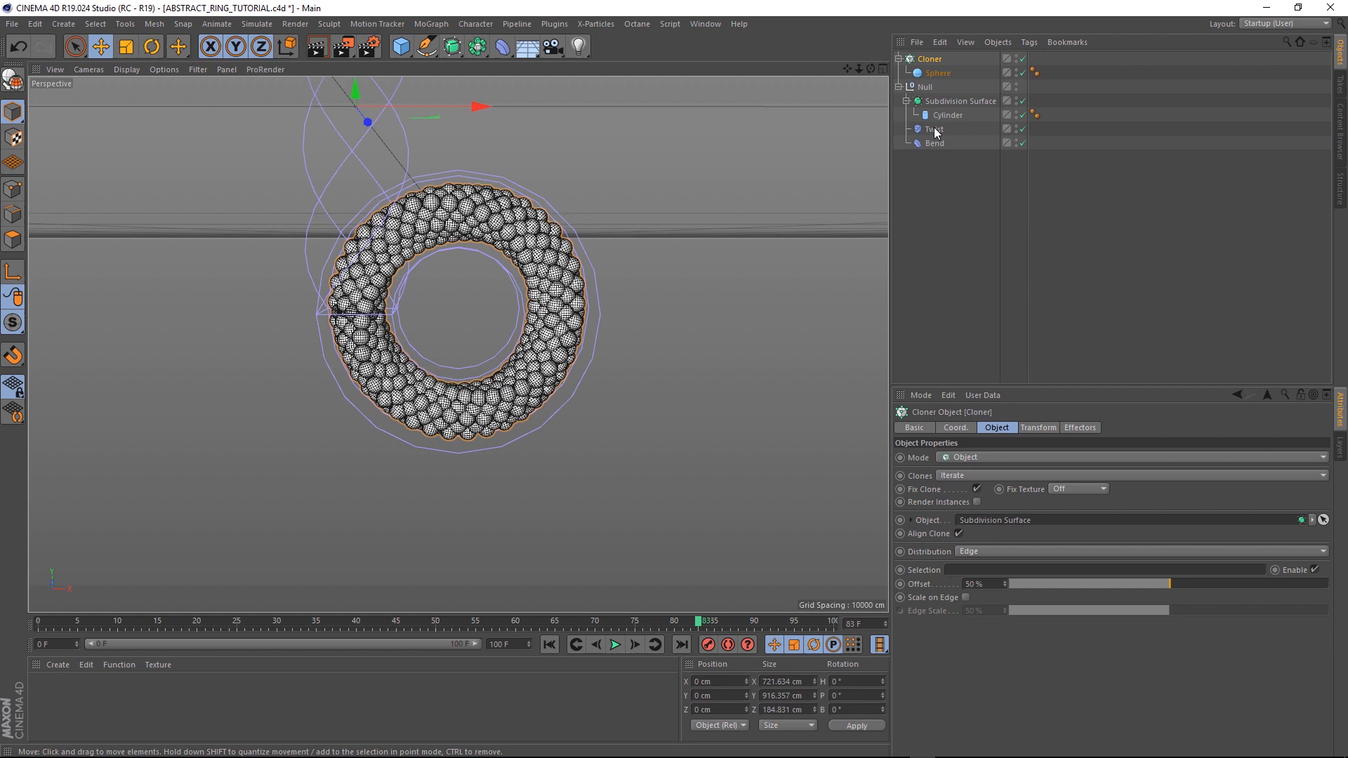
Set the Subdivision Surface type to OpenSubdiv Bilinear and play the animation to preview the loop
{"action": "left_click", "coordinate": [961, 101]}
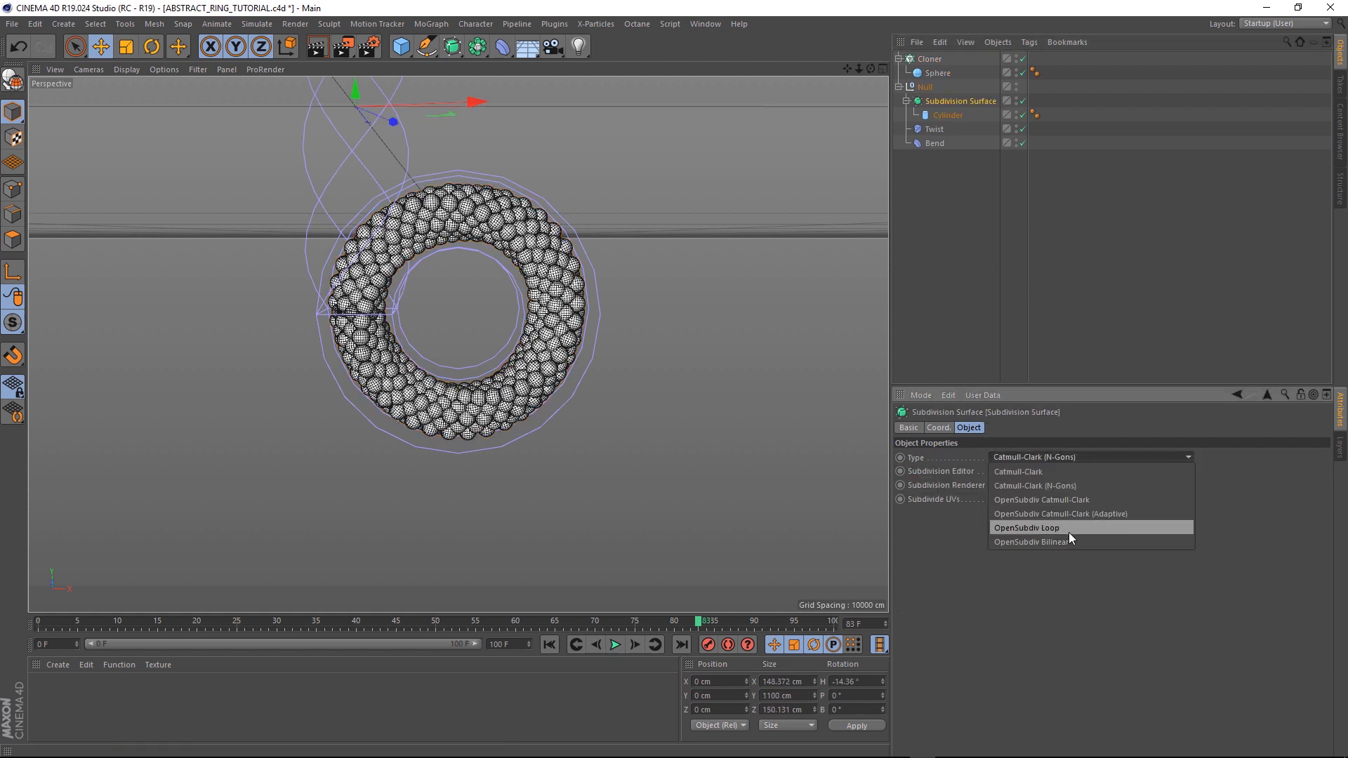
{"action": "left_click", "coordinate": [1031, 542]}
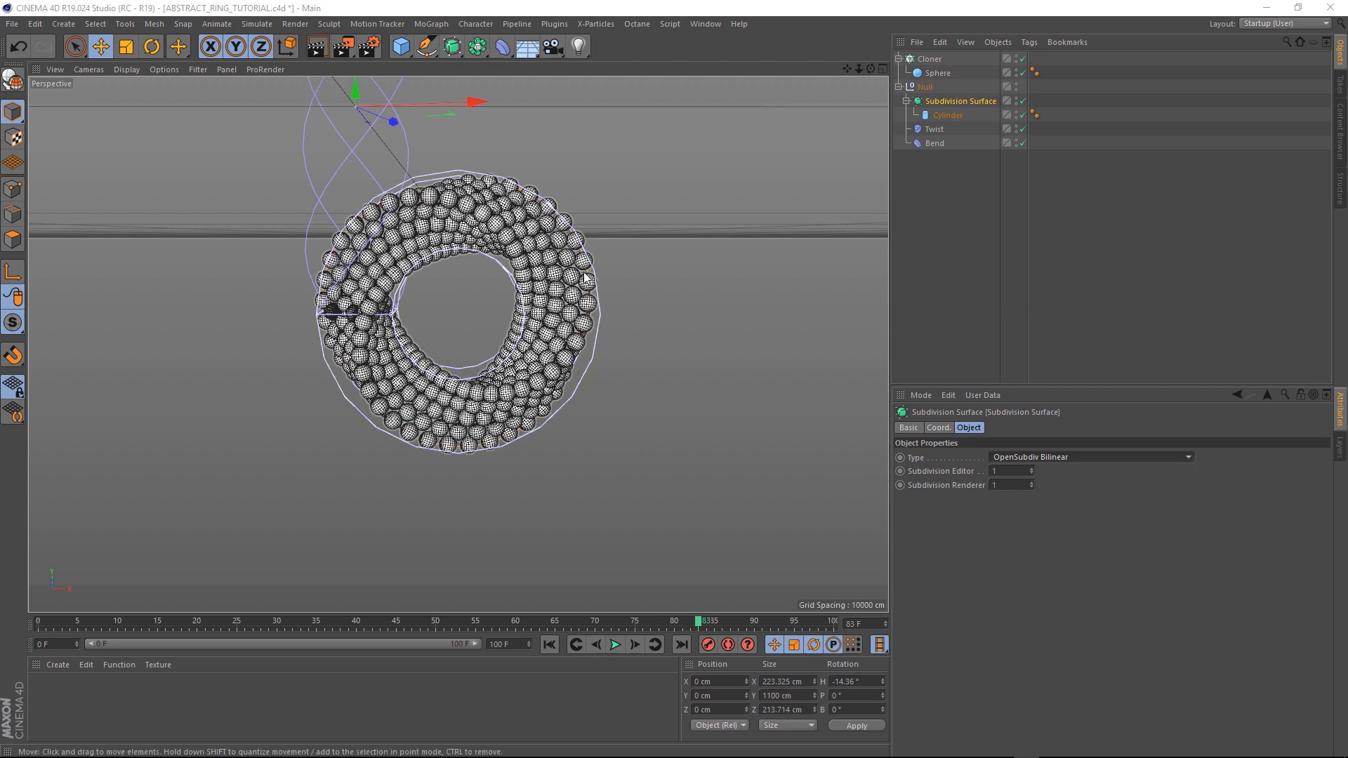
{"action": "left_click", "coordinate": [614, 645]}
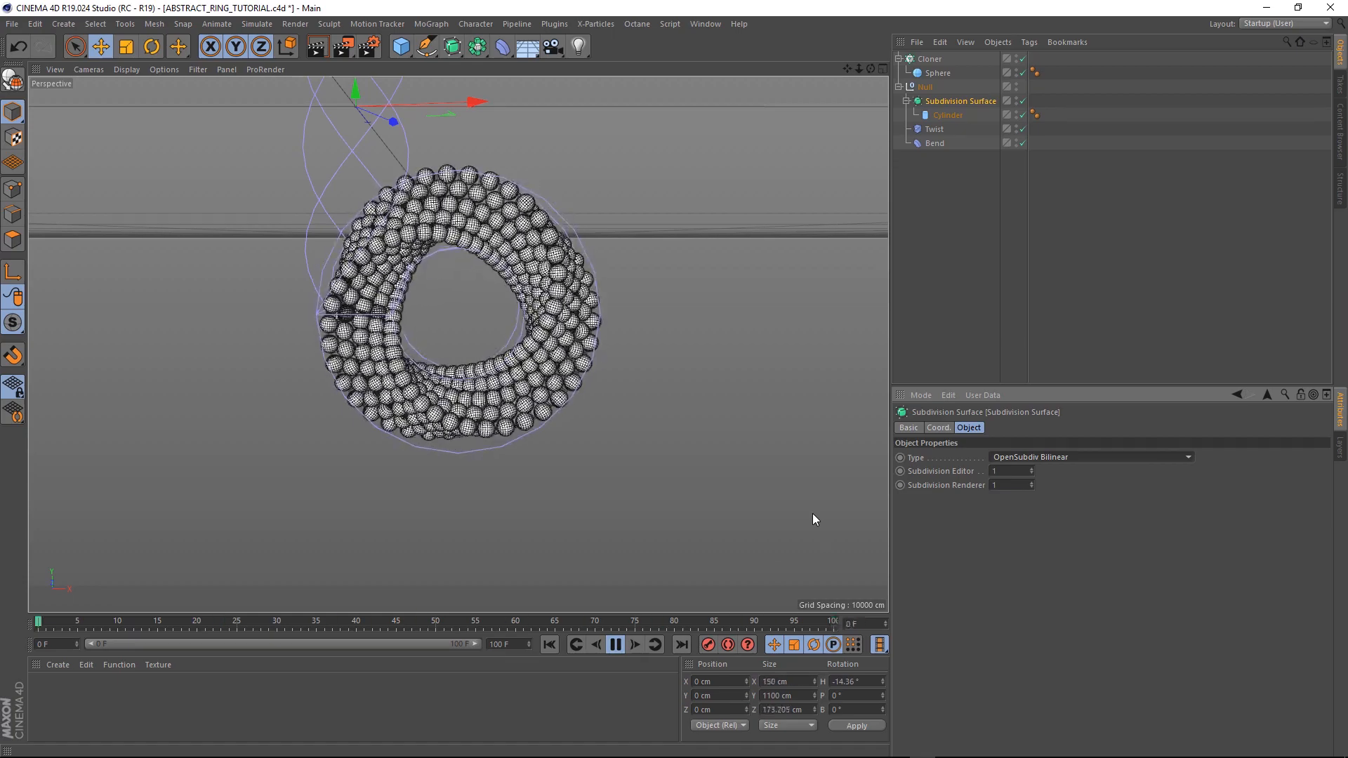
{"action": "left_click", "coordinate": [614, 644]}
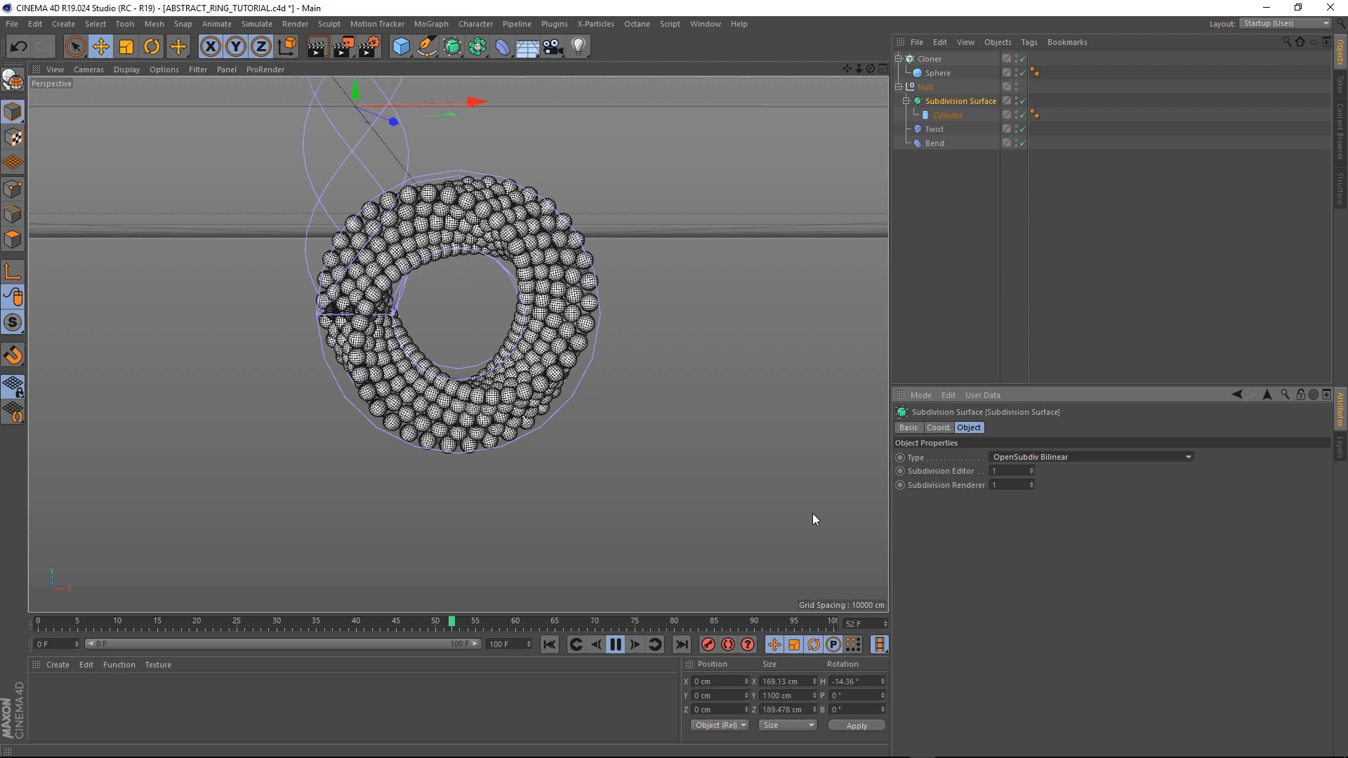